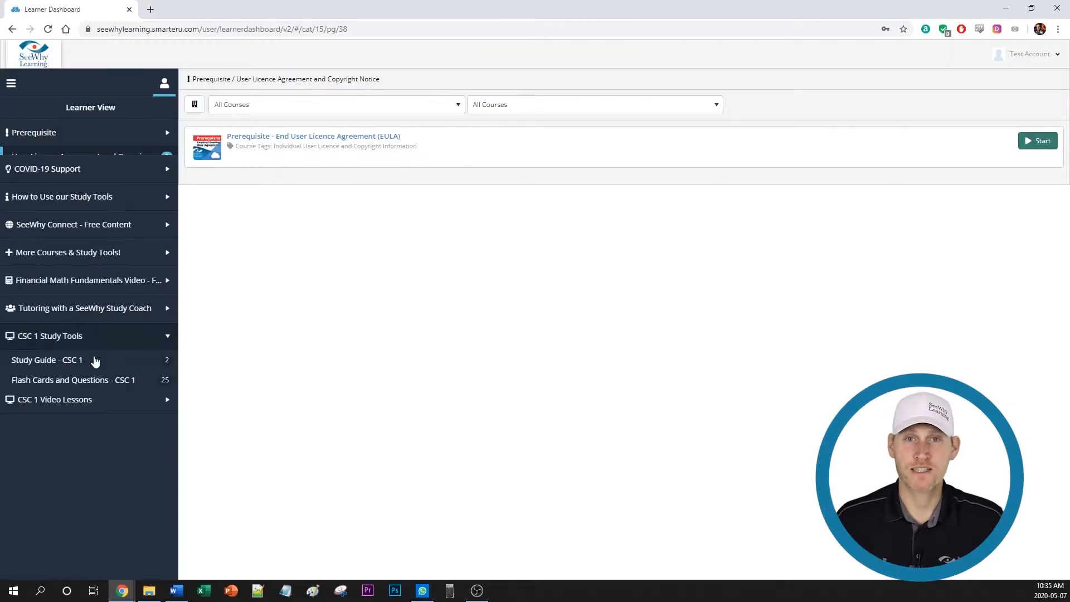
Accept the End User Licence Agreement by entering 'I Agree' and submitting it for review
left_click(46, 360)
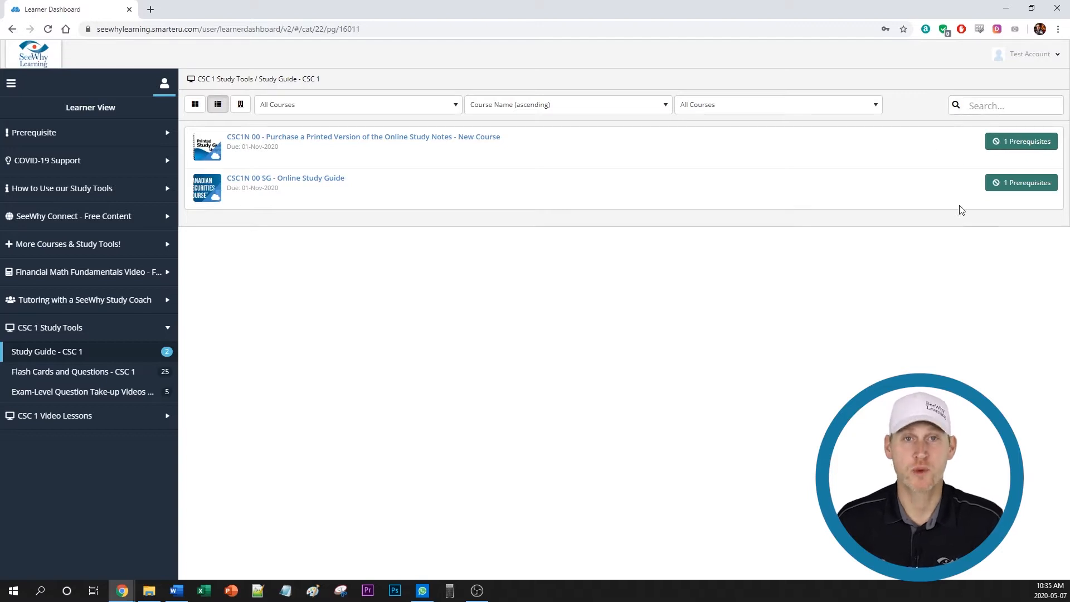
left_click(32, 133)
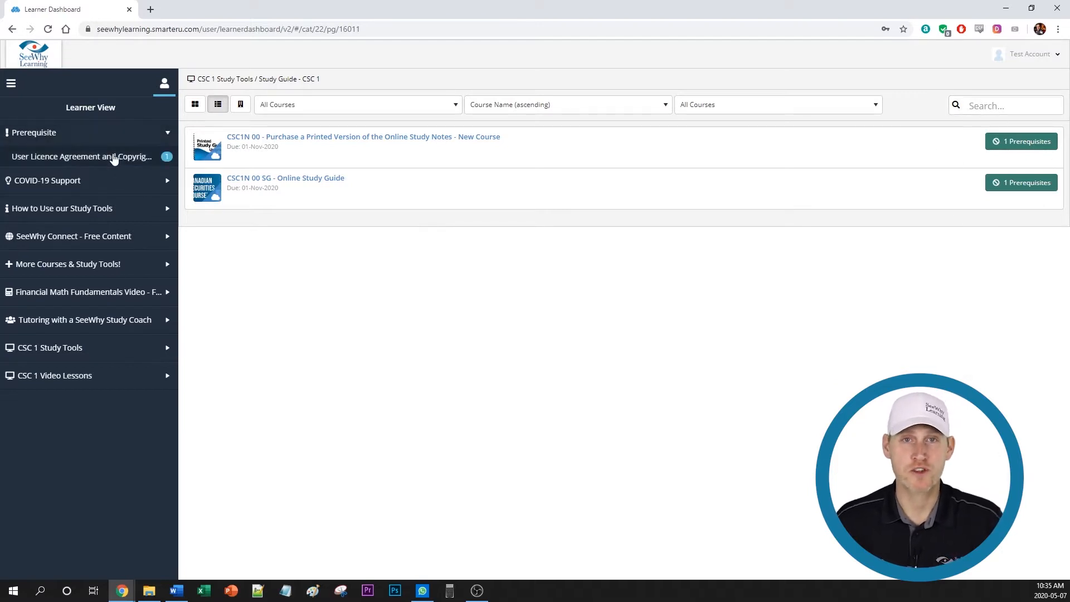
left_click(81, 156)
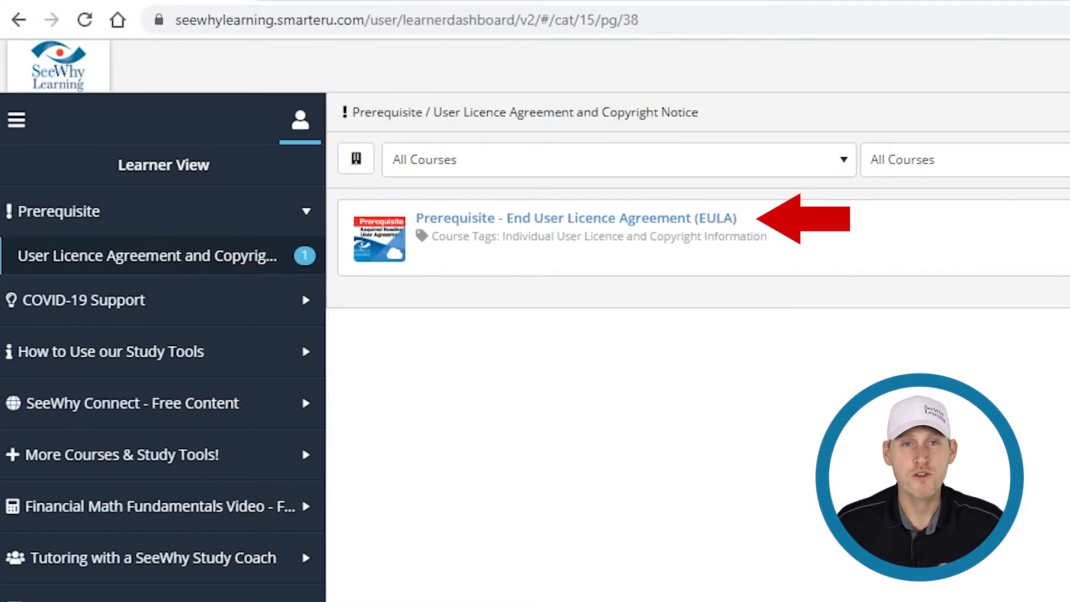
left_click(575, 218)
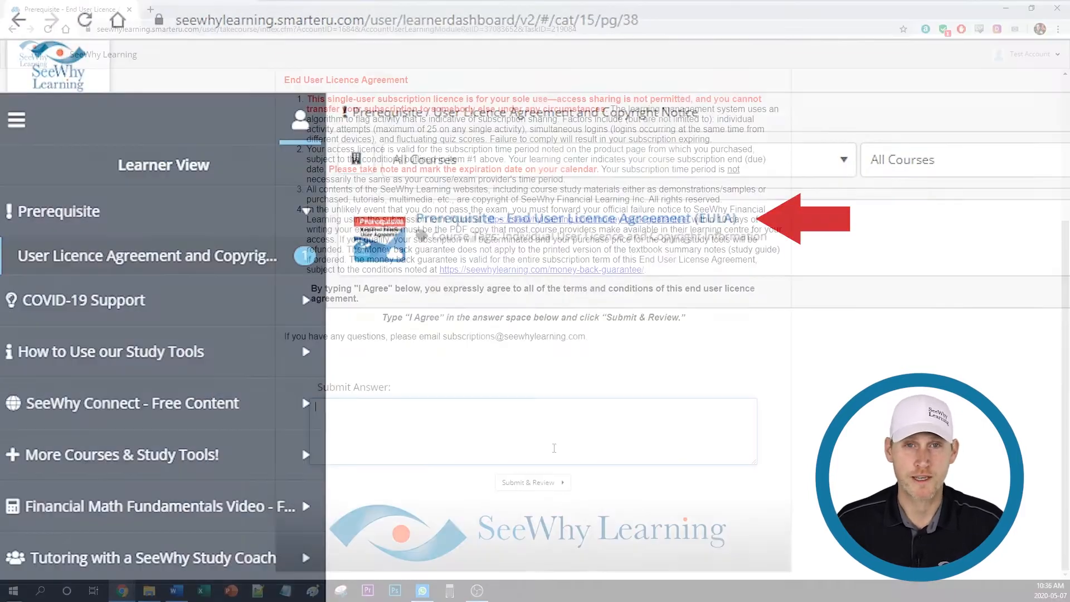
type("I Agree")
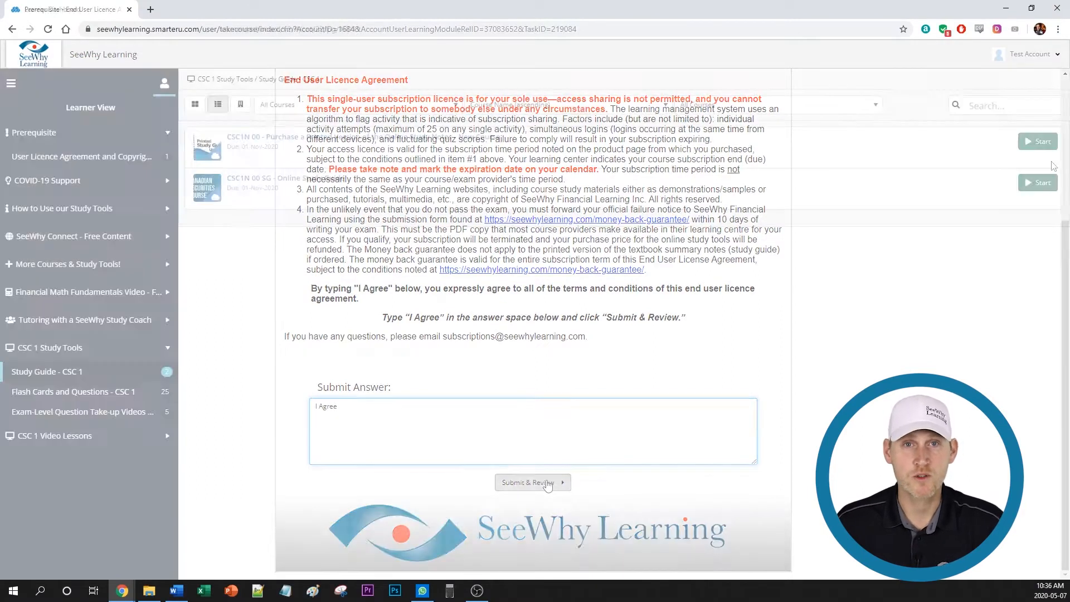
left_click(531, 483)
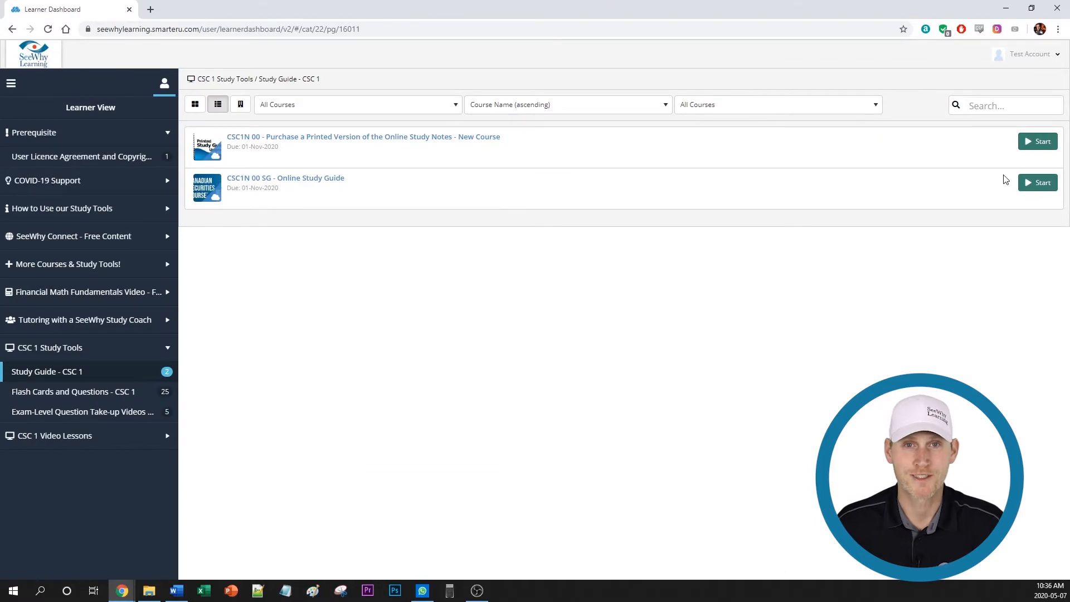
Return to the User Licence Agreement listing showing the dated submission
left_click(81, 156)
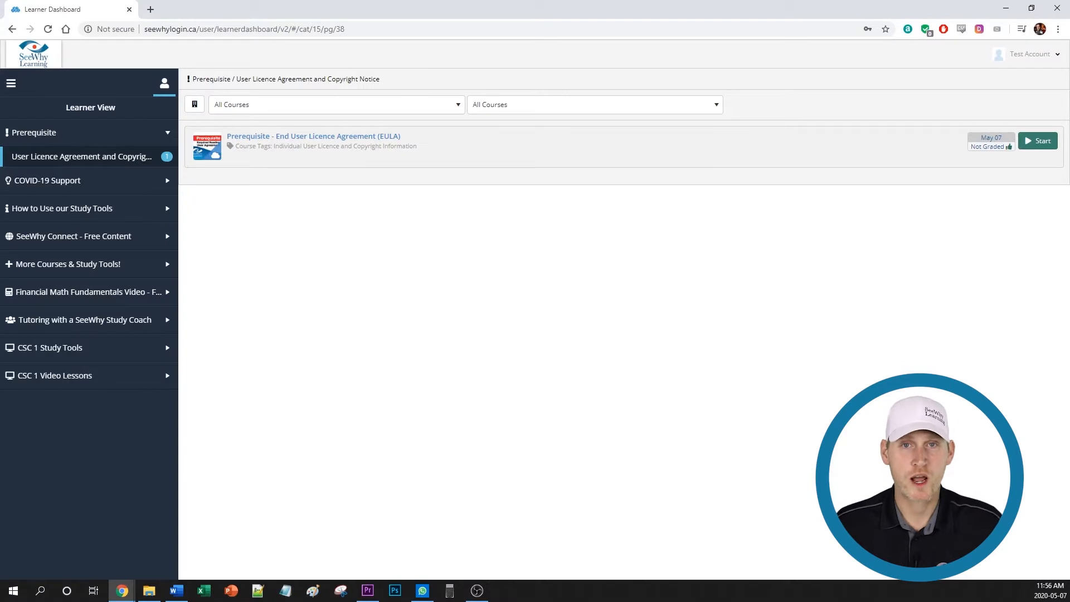
mouse_move(246, 343)
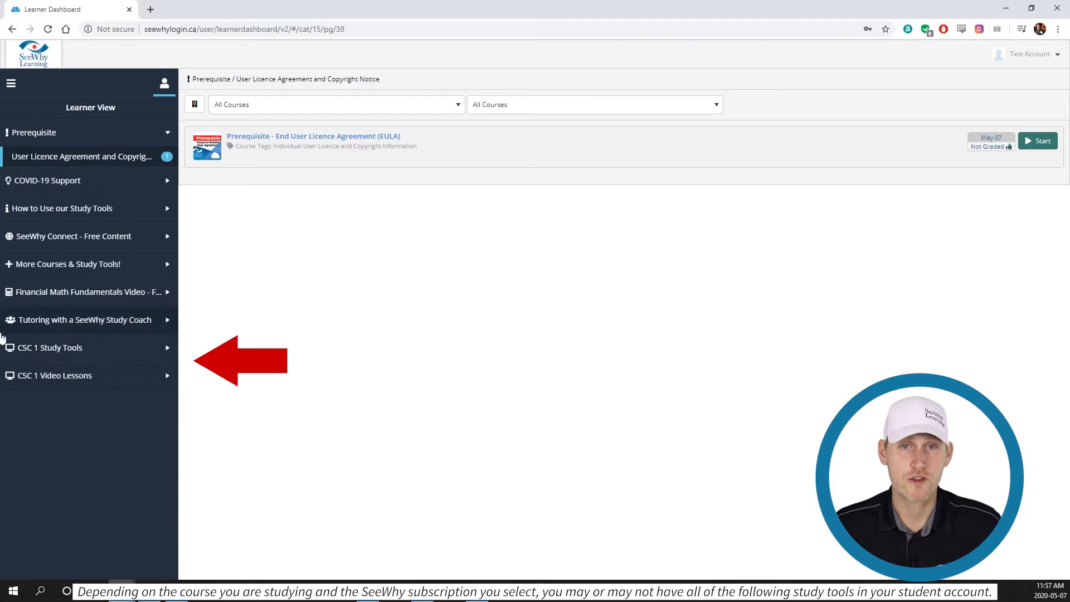
mouse_move(81, 406)
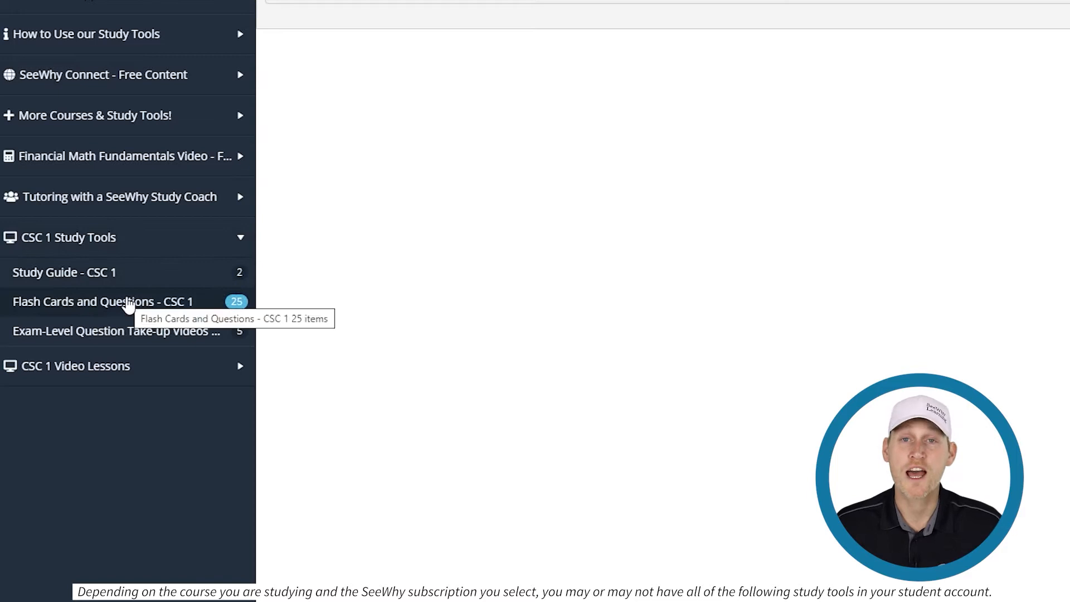
Start the CSC1N 10 FC - Derivatives flash cards from the Flash Cards and Questions list
left_click(103, 301)
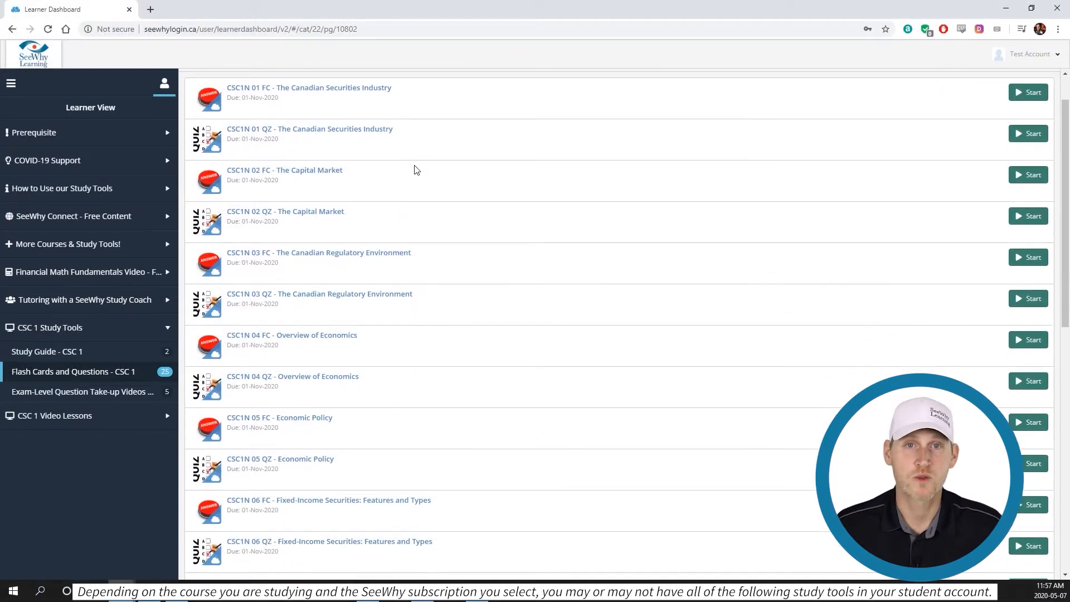
scroll("down", 3)
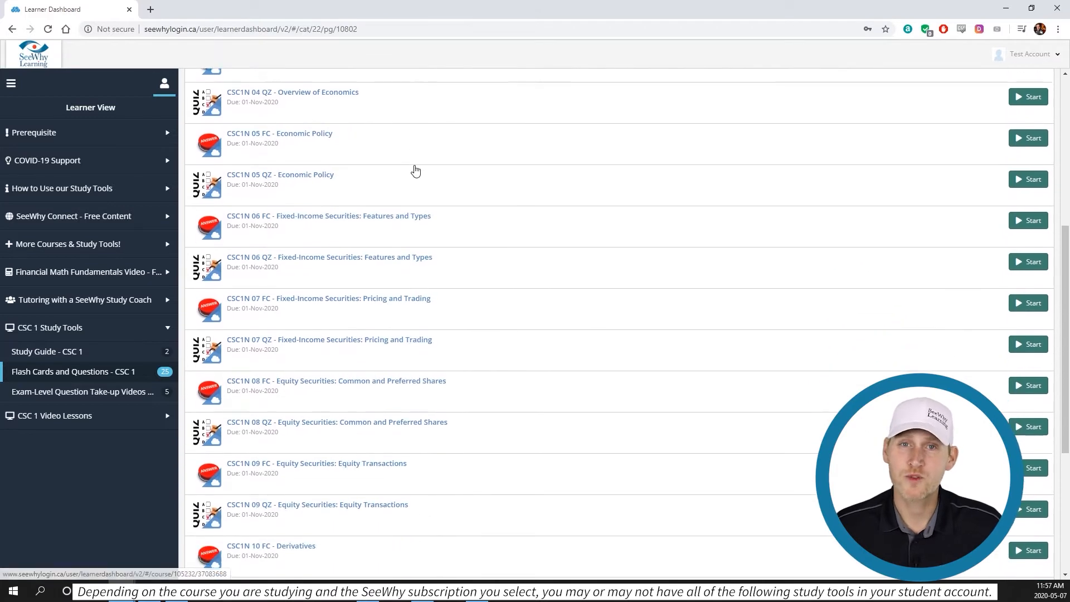
scroll("down", 3)
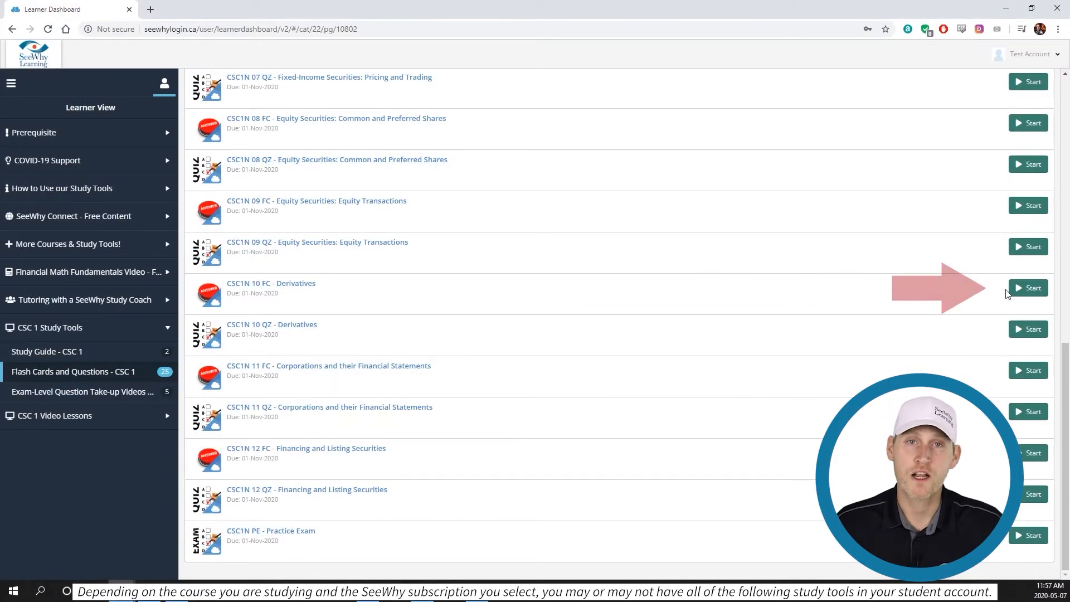
left_click(1033, 287)
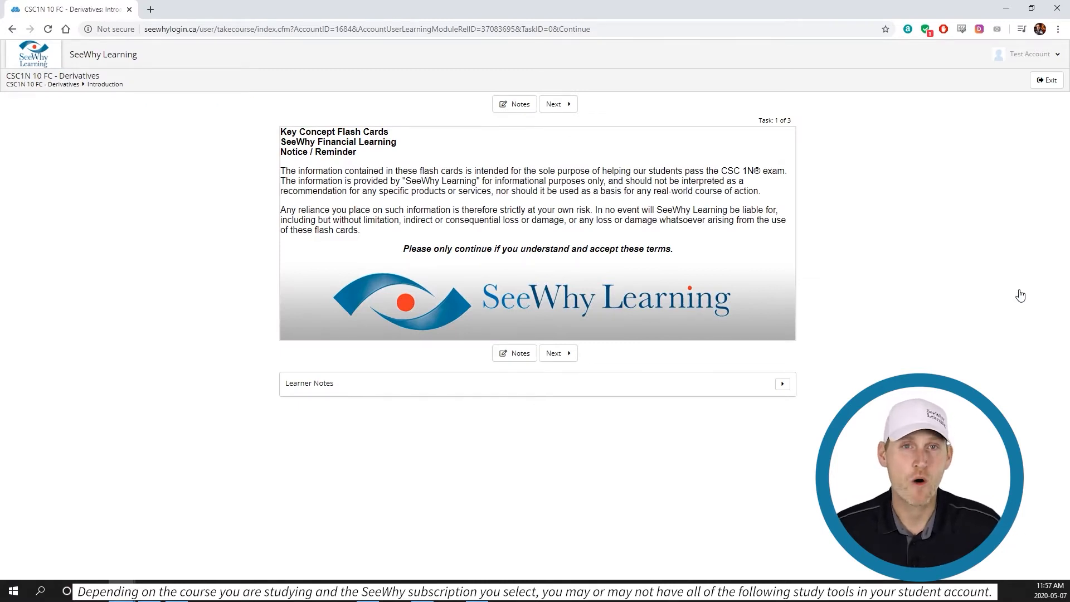
mouse_move(1026, 153)
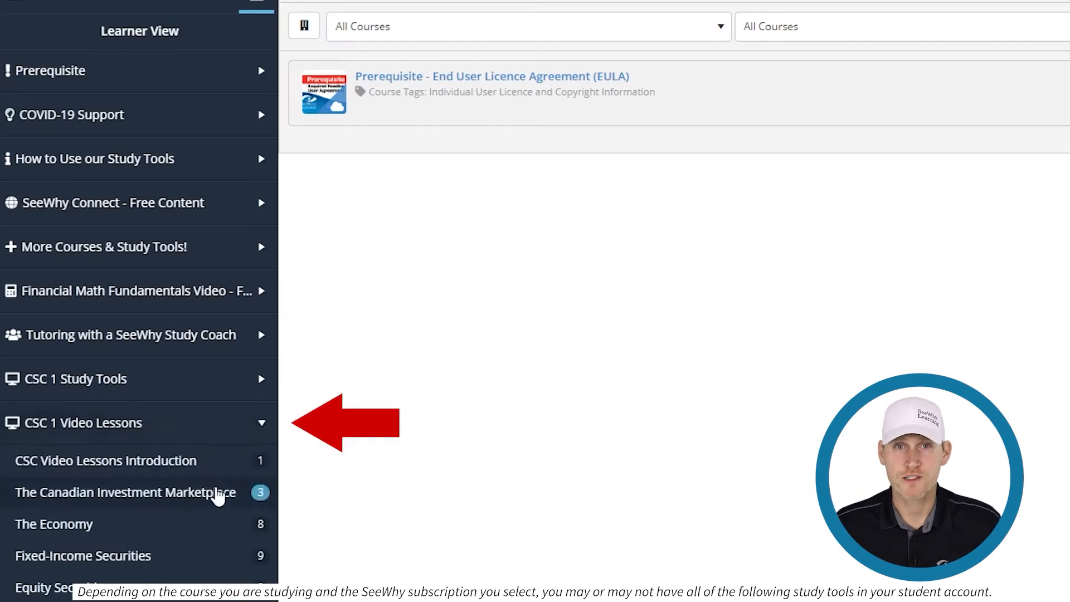
Browse the Video Lessons, Study Guide and Flash Cards listings down to the CSC1N practice exam
left_click(124, 492)
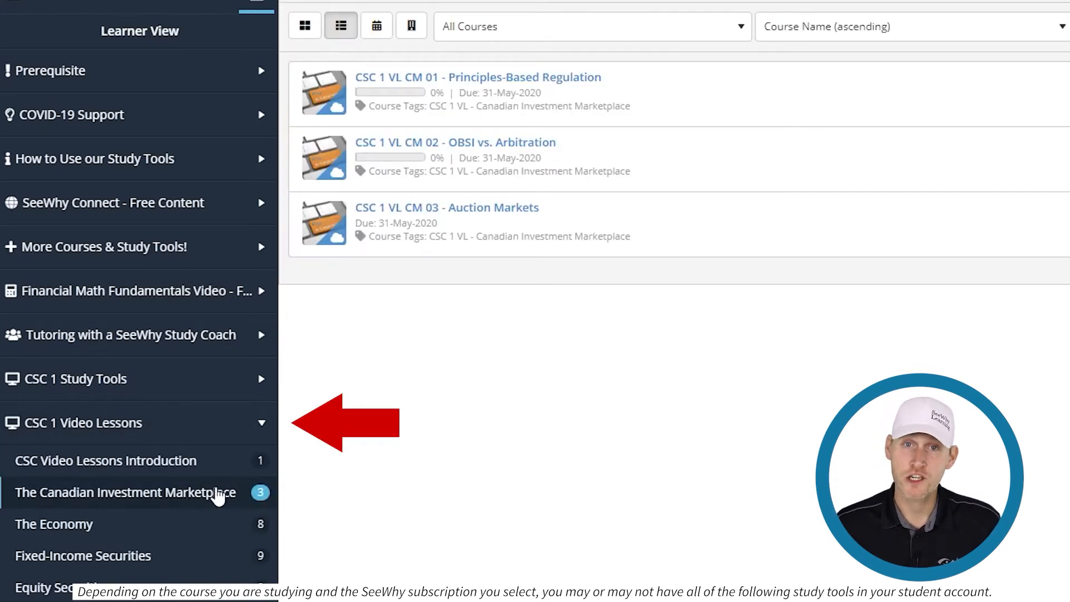
left_click(79, 379)
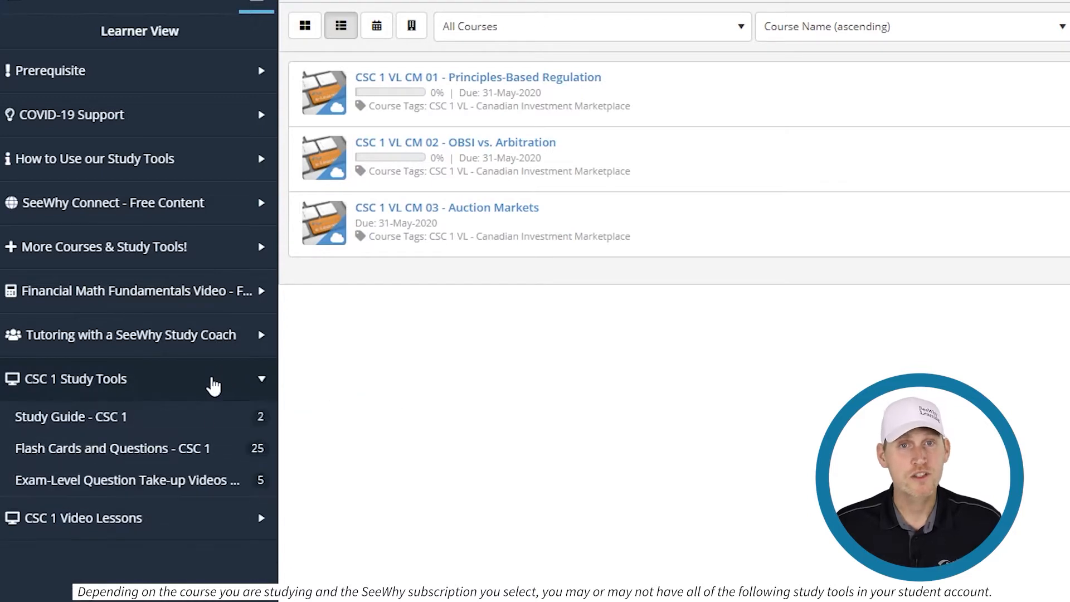
left_click(70, 415)
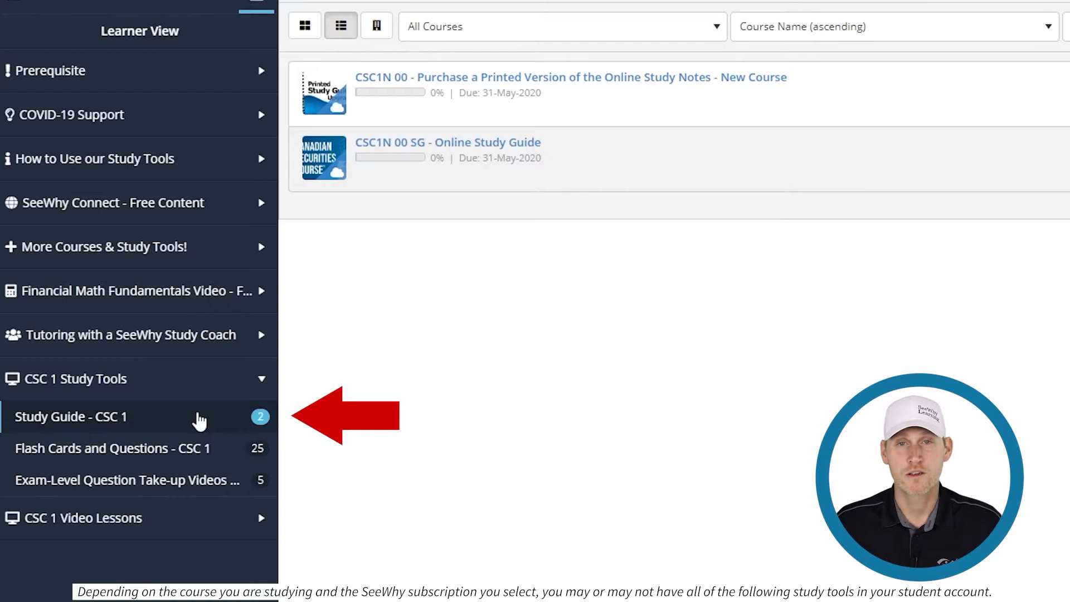
left_click(113, 448)
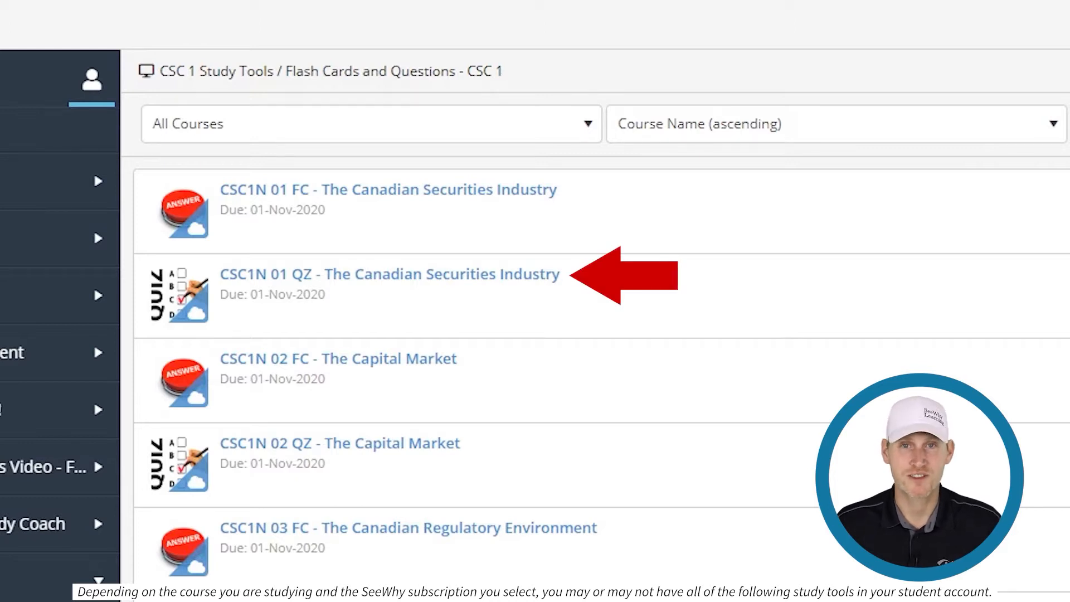
scroll("down", 3)
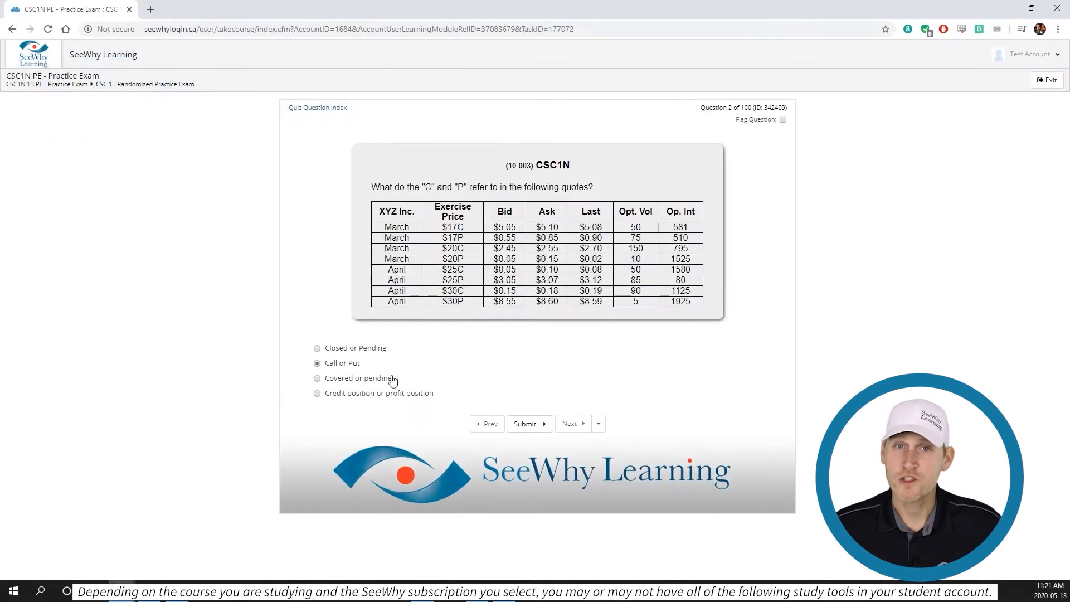
Start the CSC1N 03 quiz and answer question 2 with 'A self-regulatory rules-based model', revealing the feedback
left_click(525, 423)
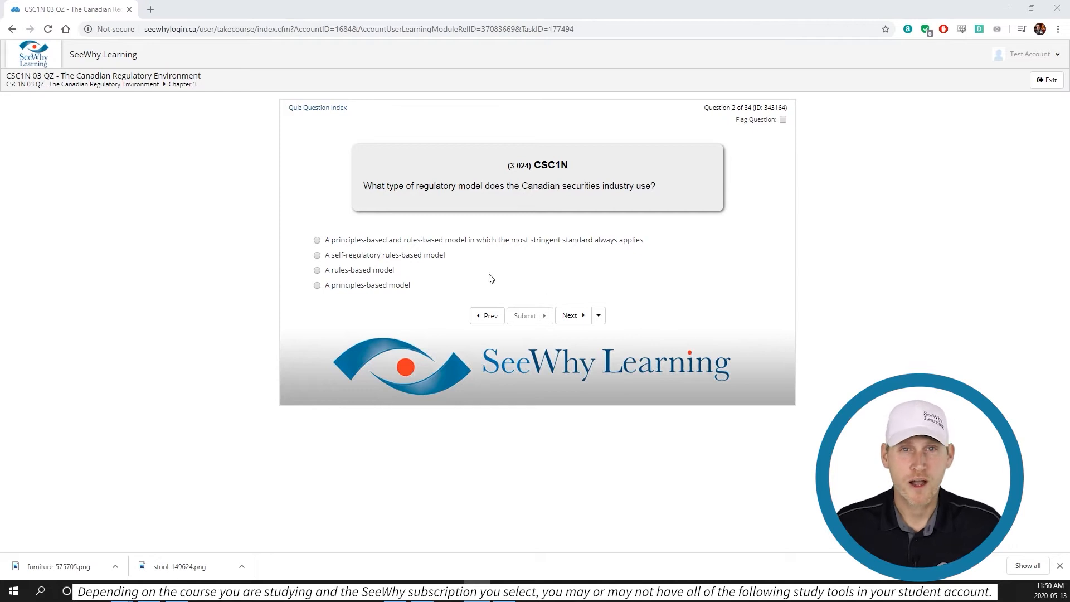
left_click(525, 315)
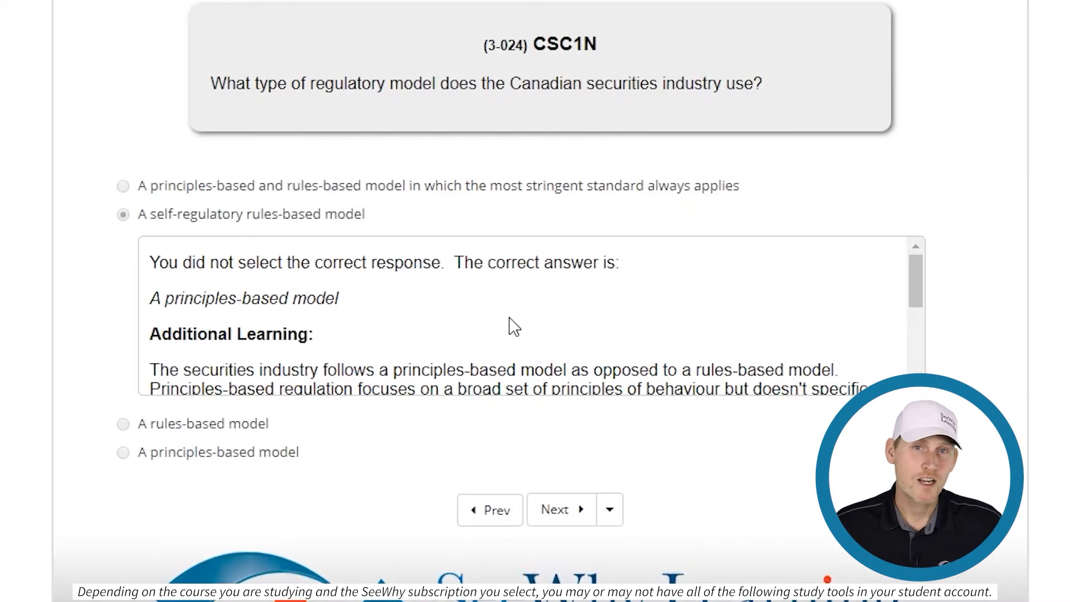
scroll("down", 3)
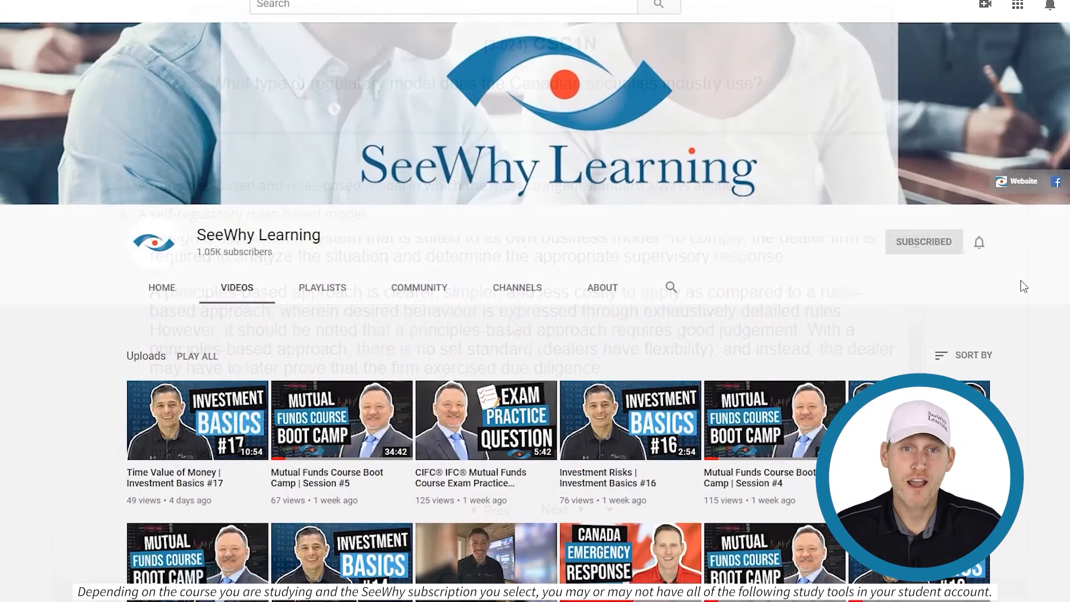
Scroll the YouTube uploads and expand the CSC 1 Video Lessons category in the dashboard
scroll("down", 3)
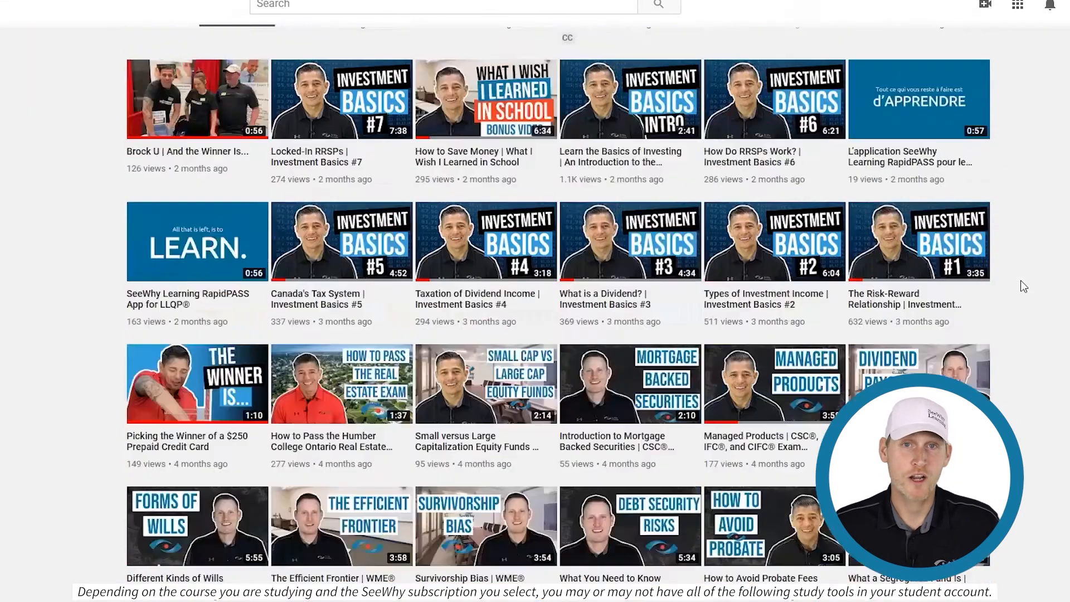
scroll("down", 3)
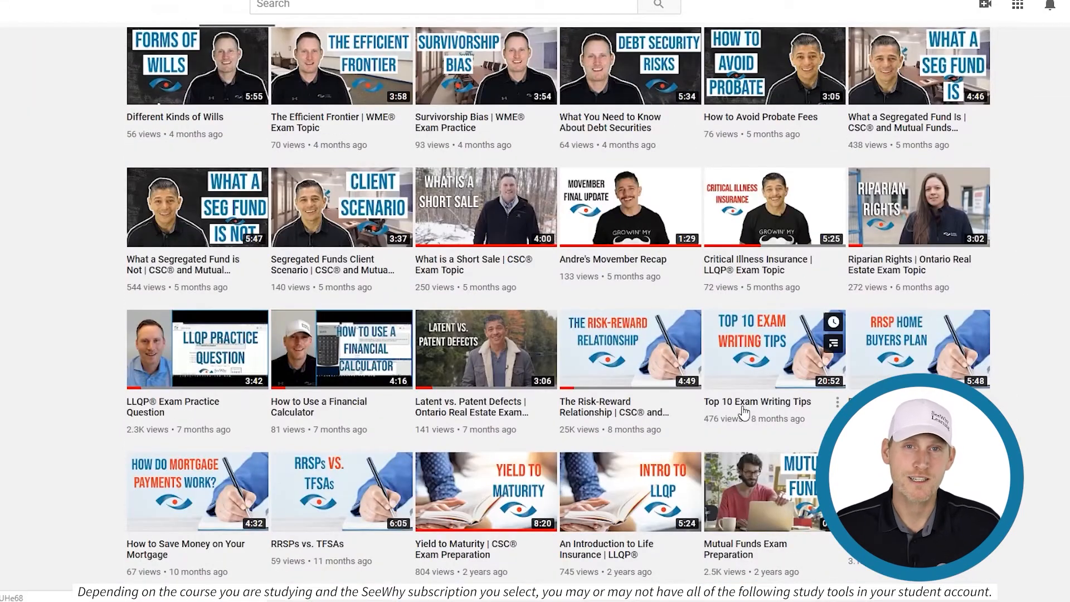
left_click(773, 349)
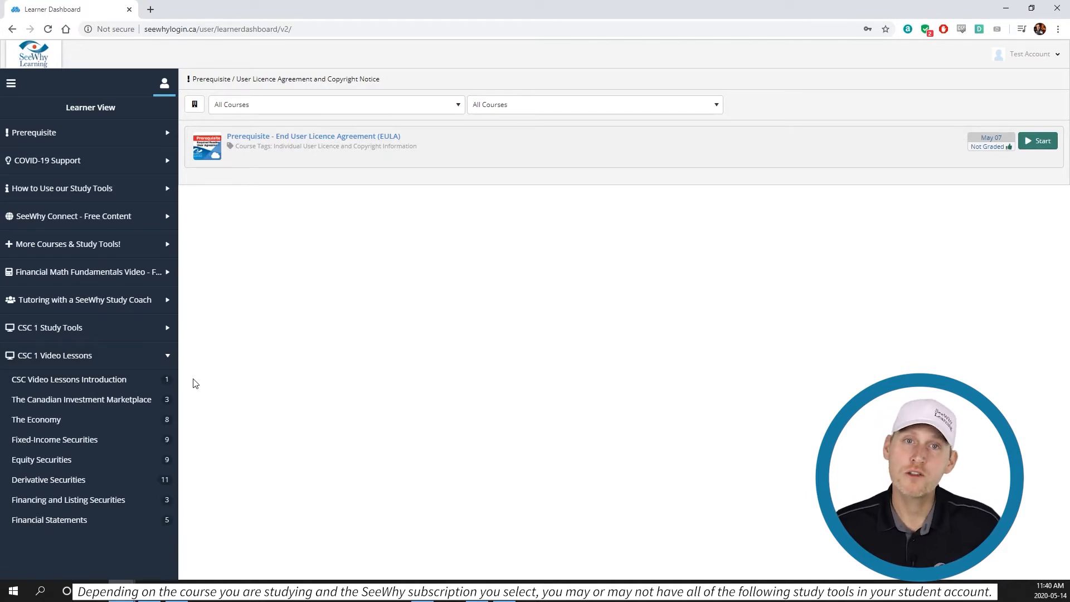
Browse The Canadian Investment Marketplace and The Economy video lesson chapters, then collapse them
left_click(81, 399)
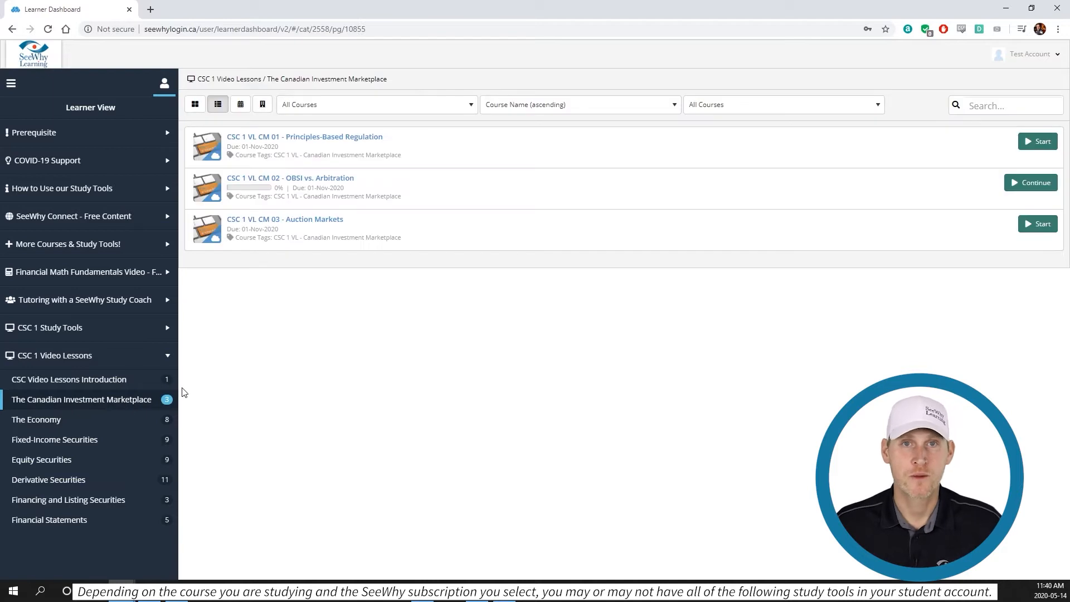
mouse_move(996, 154)
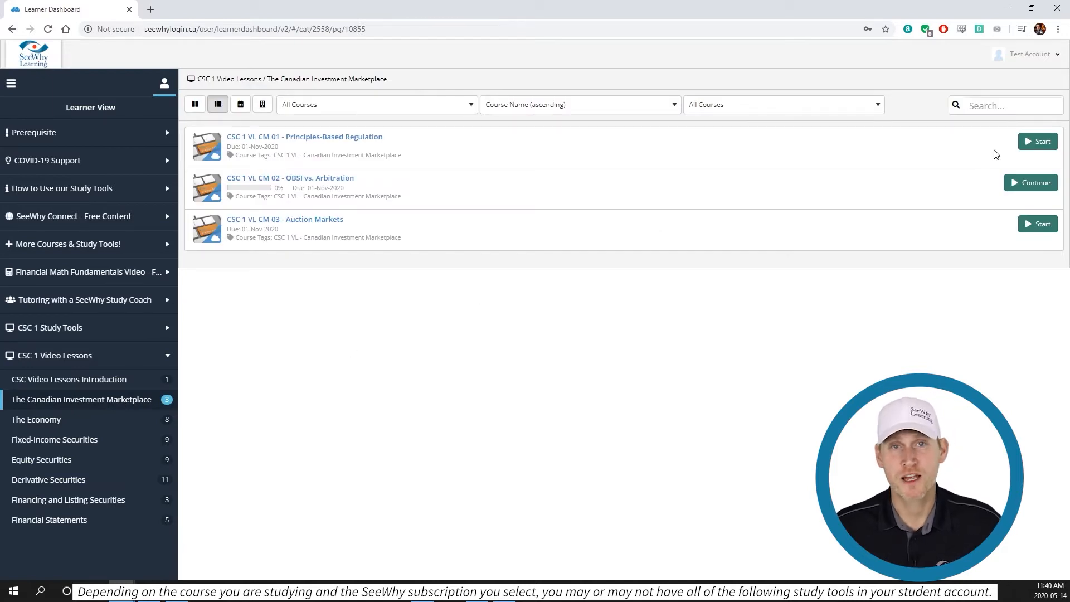
left_click(1037, 142)
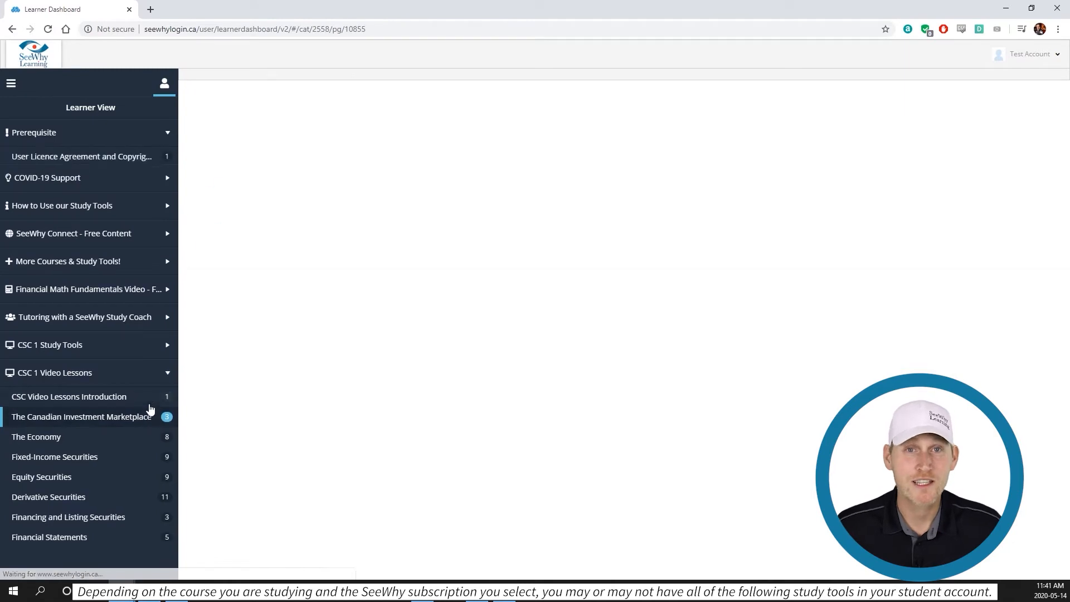
left_click(36, 437)
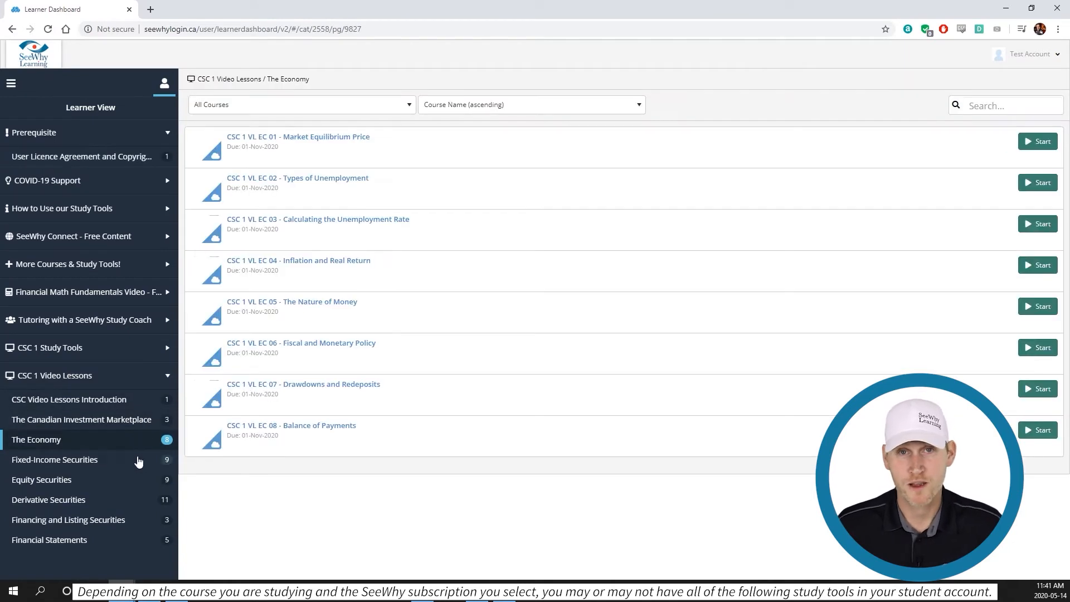
left_click(55, 459)
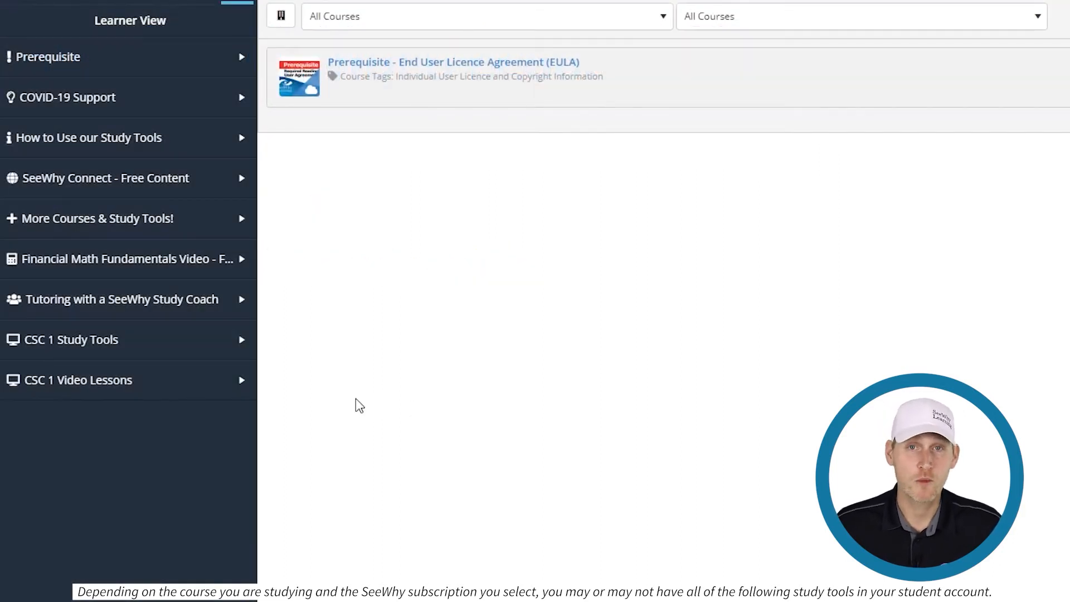
Start the Add the CSC1 Video Lessons upgrade course from its listing
left_click(78, 380)
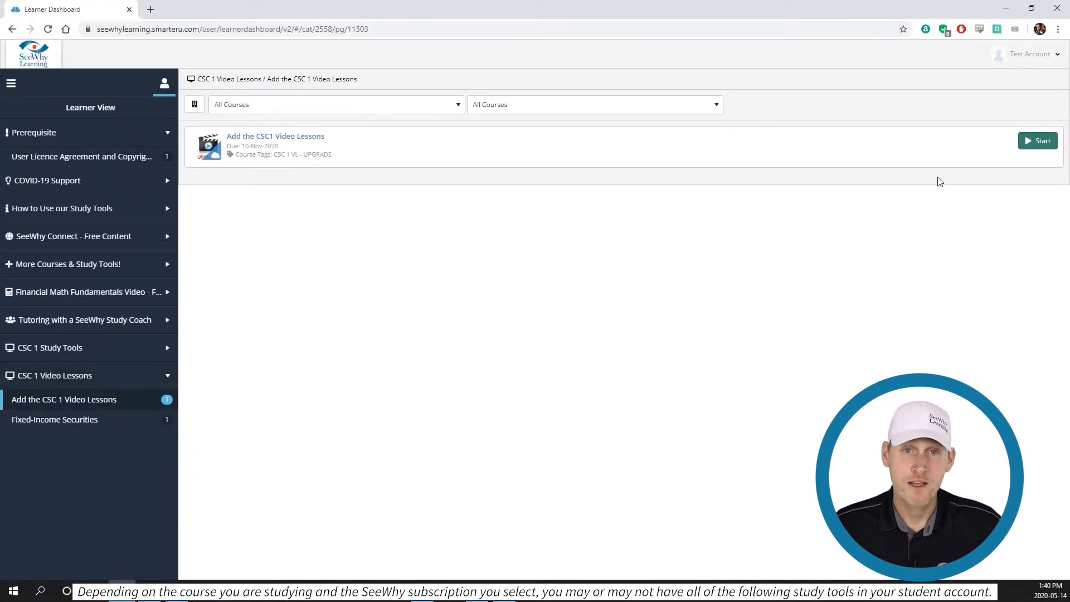
left_click(1038, 140)
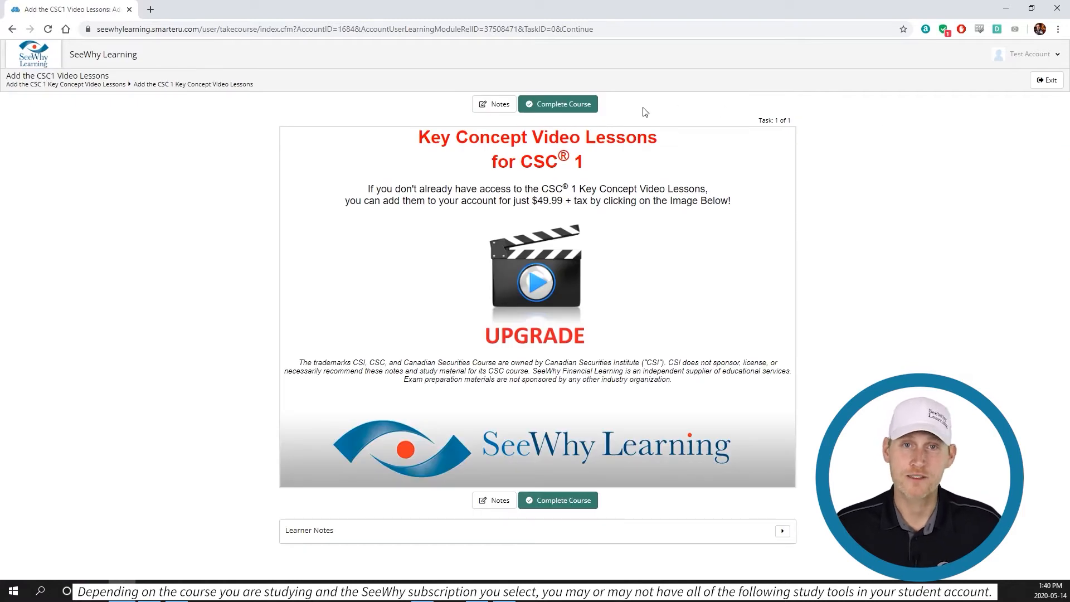
mouse_move(616, 111)
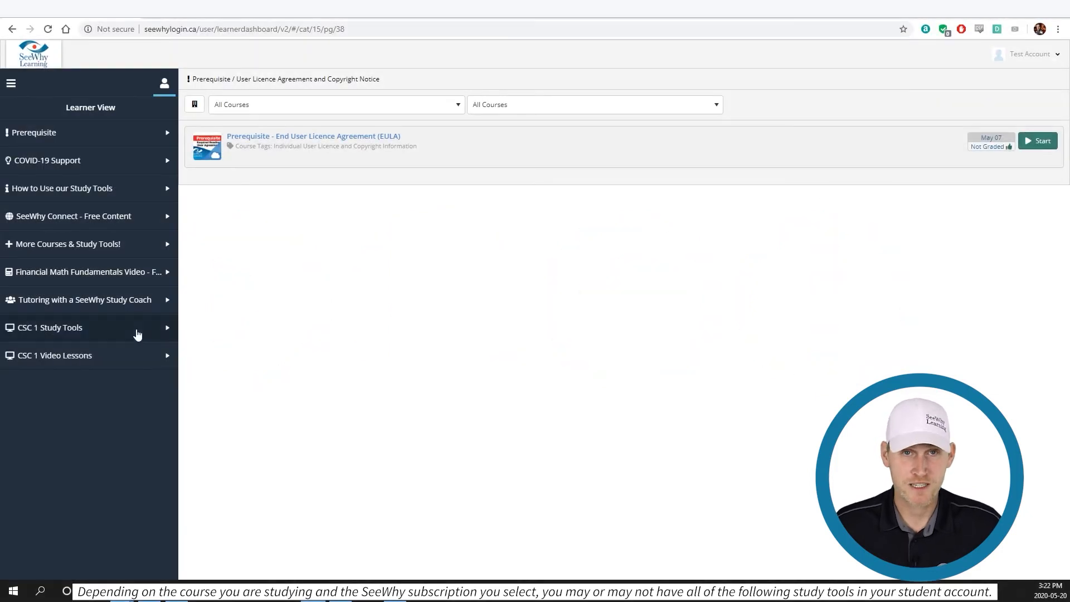
Start the CSC1N 00 SG online study guide and view its cover full screen
left_click(49, 326)
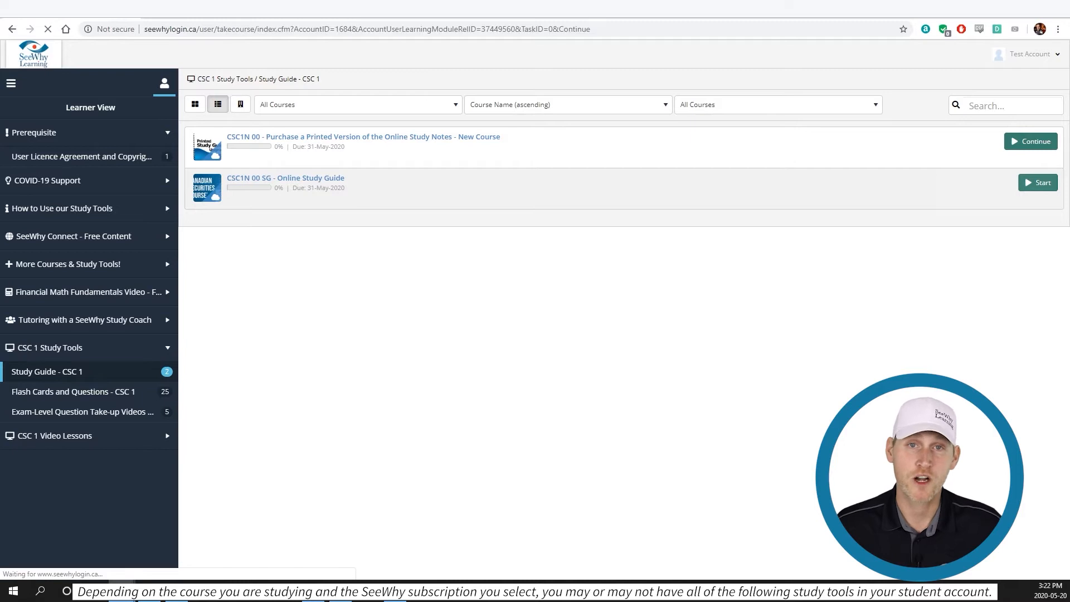
left_click(1038, 182)
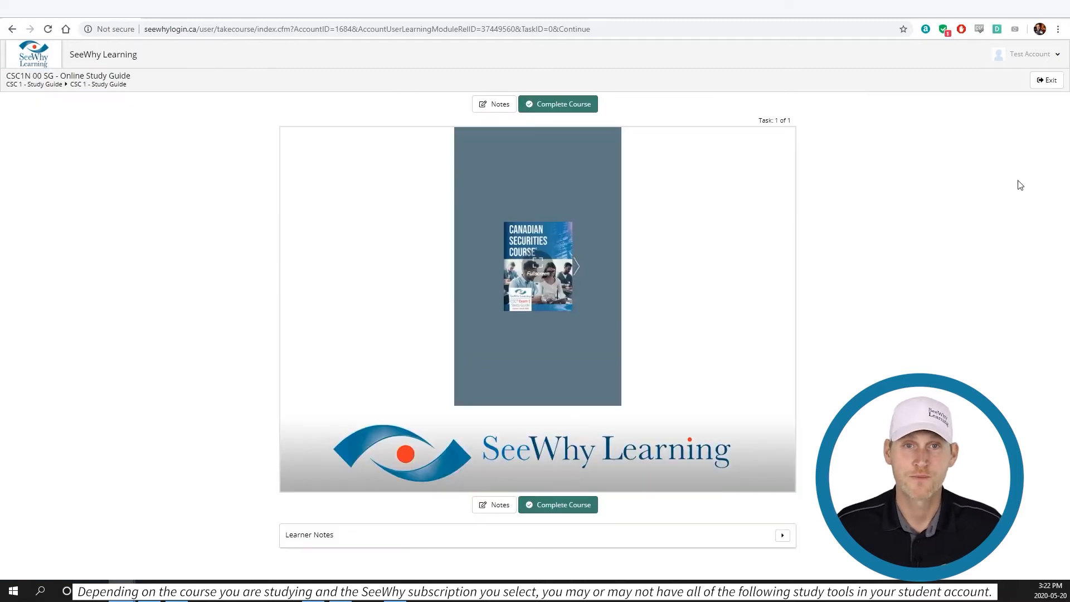
left_click(538, 266)
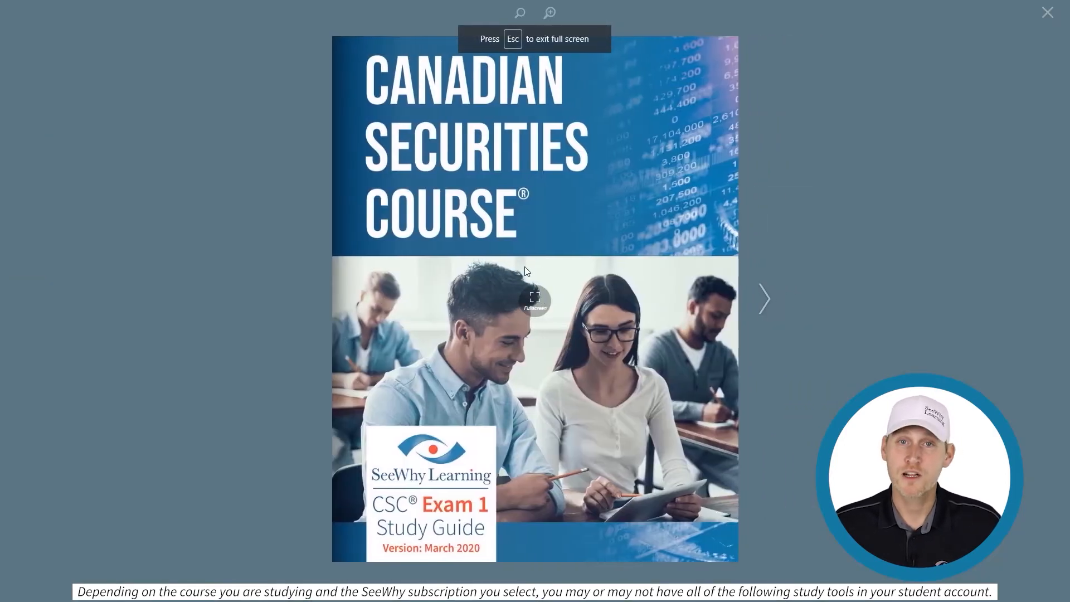
Flip past the copyright page and table of contents to Volume 1, Section 1, Chapter 2, The Capital Market
left_click(764, 299)
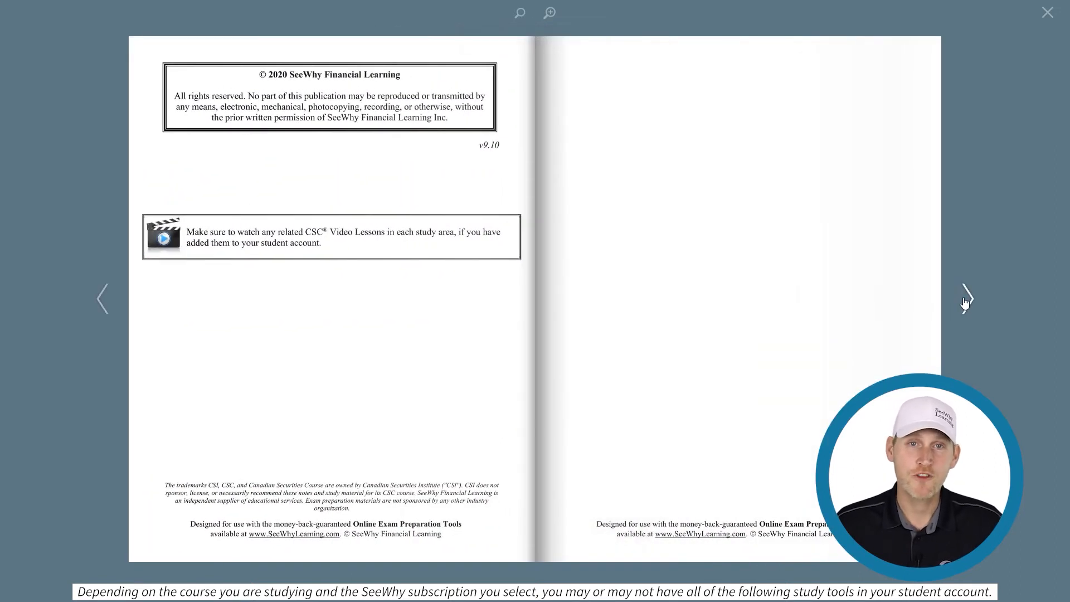
left_click(966, 299)
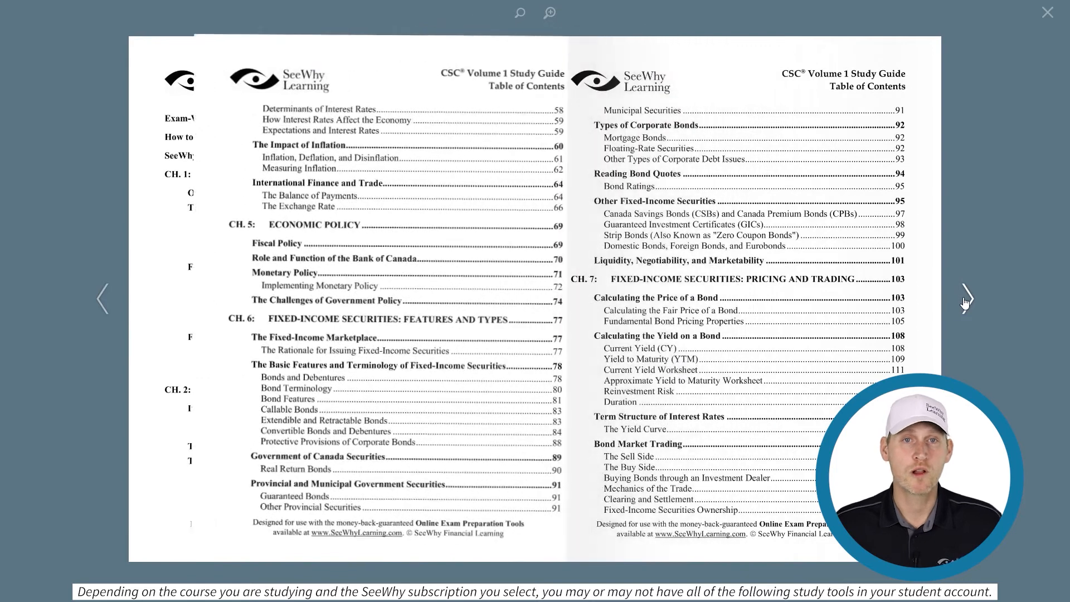
left_click(965, 298)
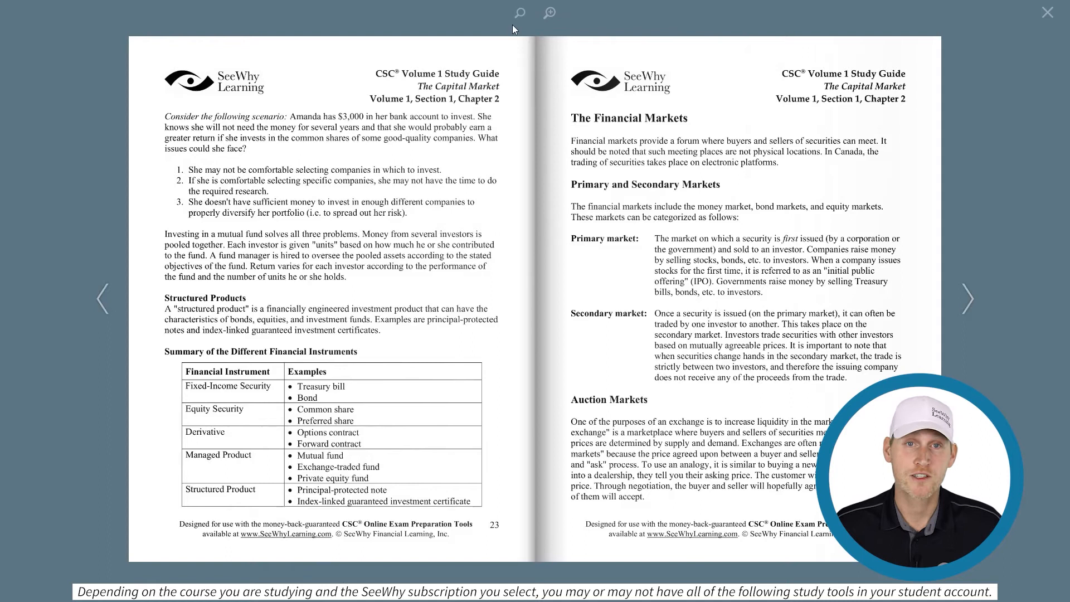
Search the study guide for the word 'protective'
type("prot")
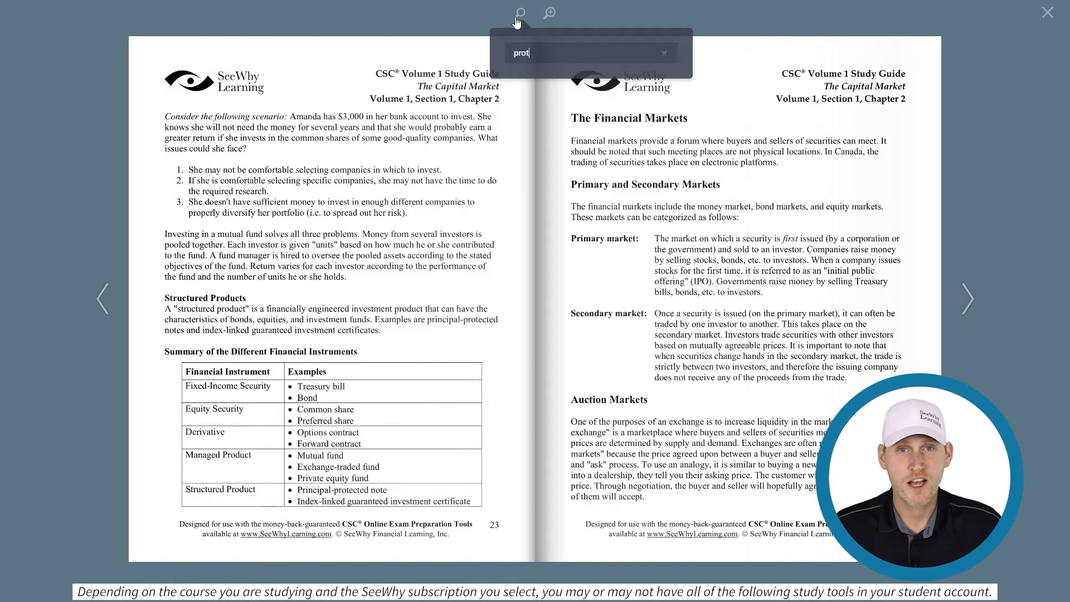
type("protective")
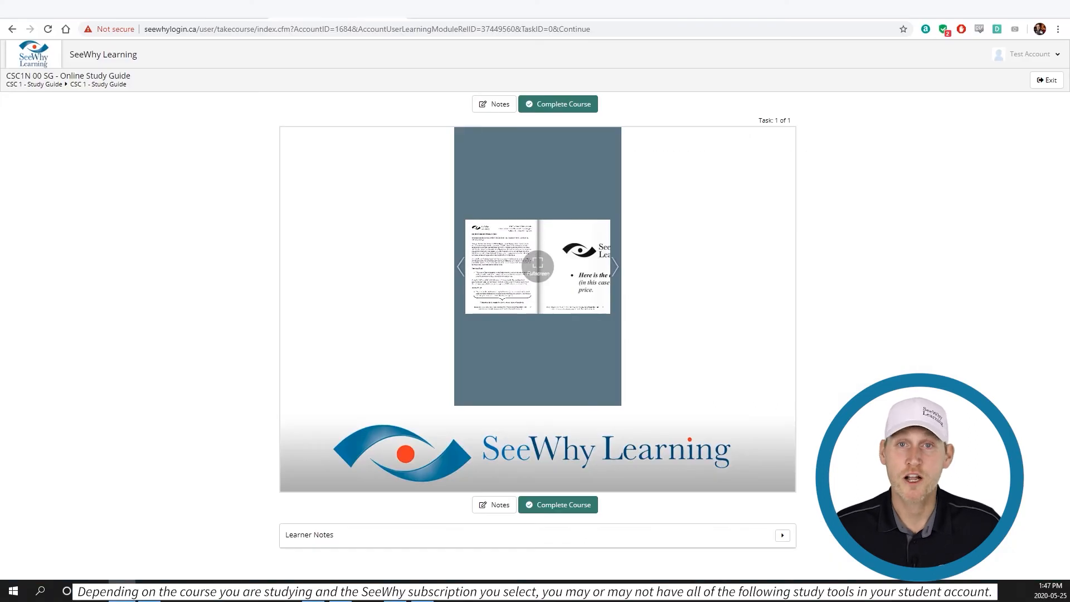
Exit the online study guide and confirm Leave to return to the learner dashboard
left_click(1047, 80)
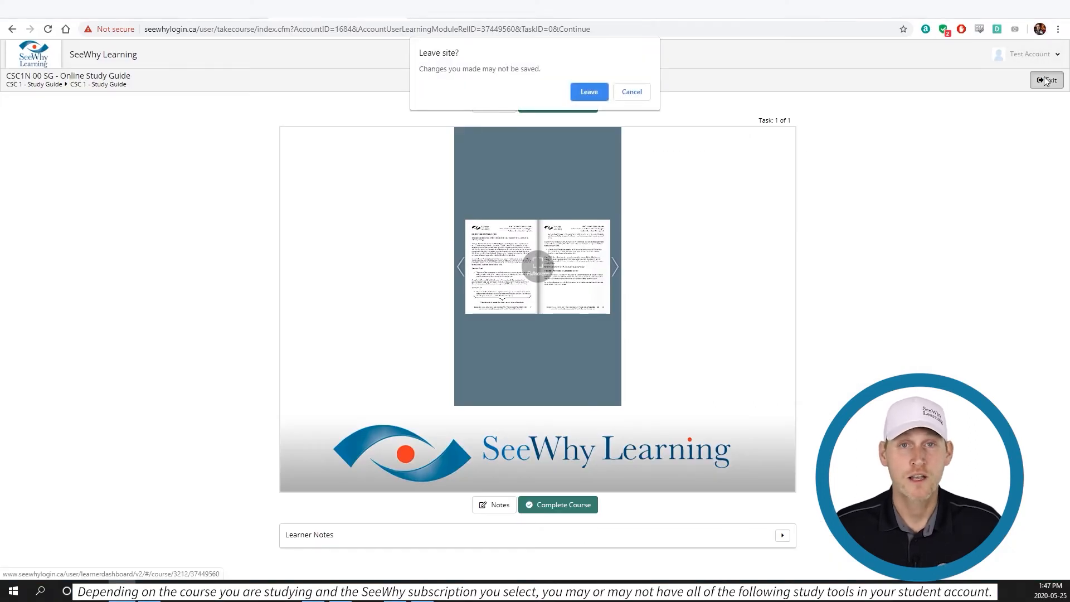
left_click(588, 91)
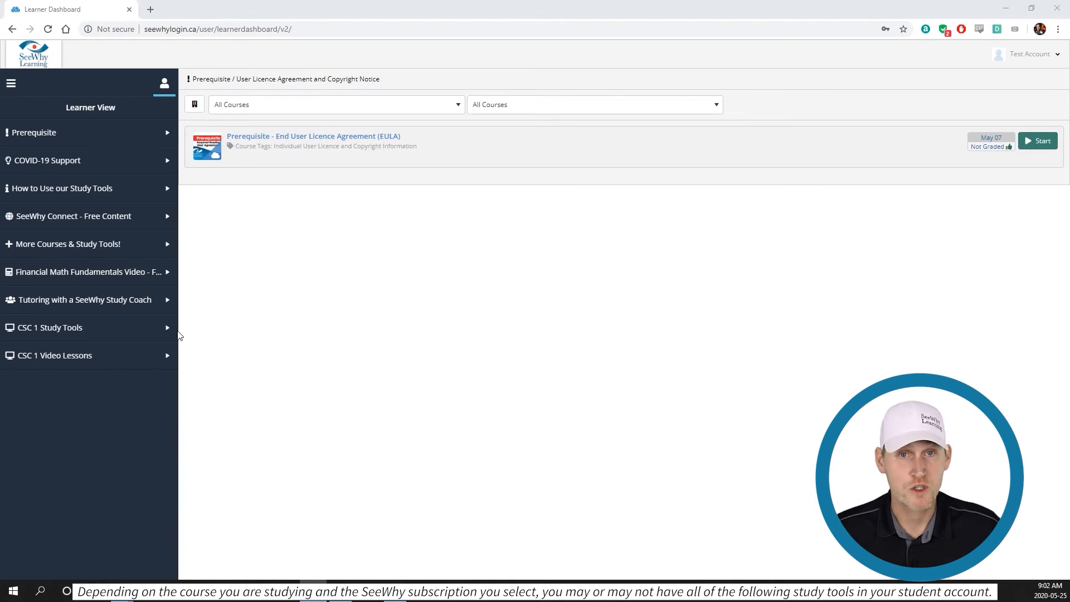
Continue the CSC 1 study guide, flip to the chapter end and launch the CSC1 03 FC flash cards
left_click(49, 328)
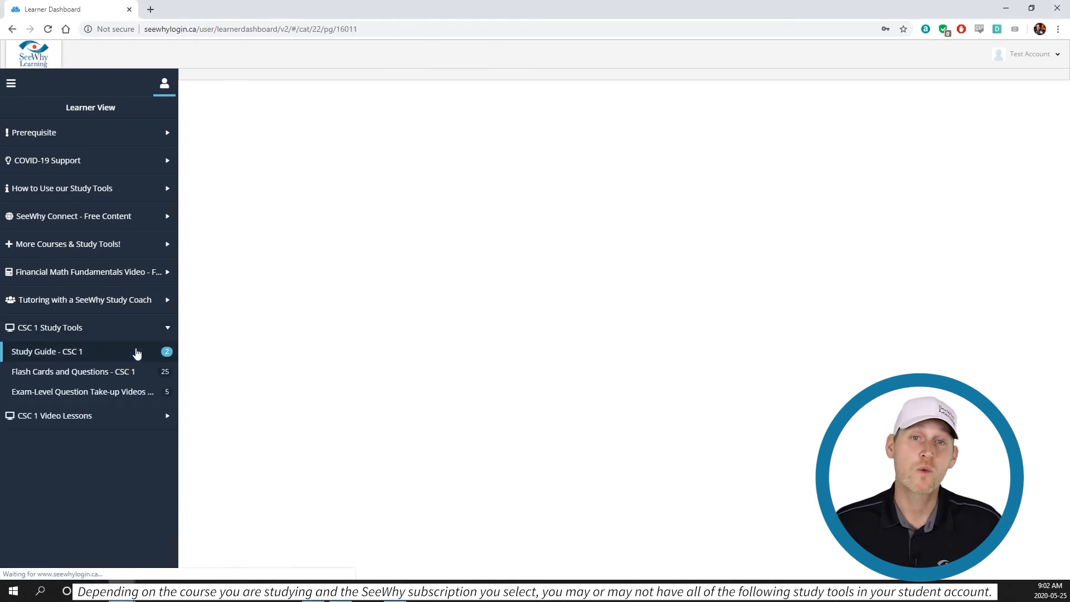
left_click(47, 351)
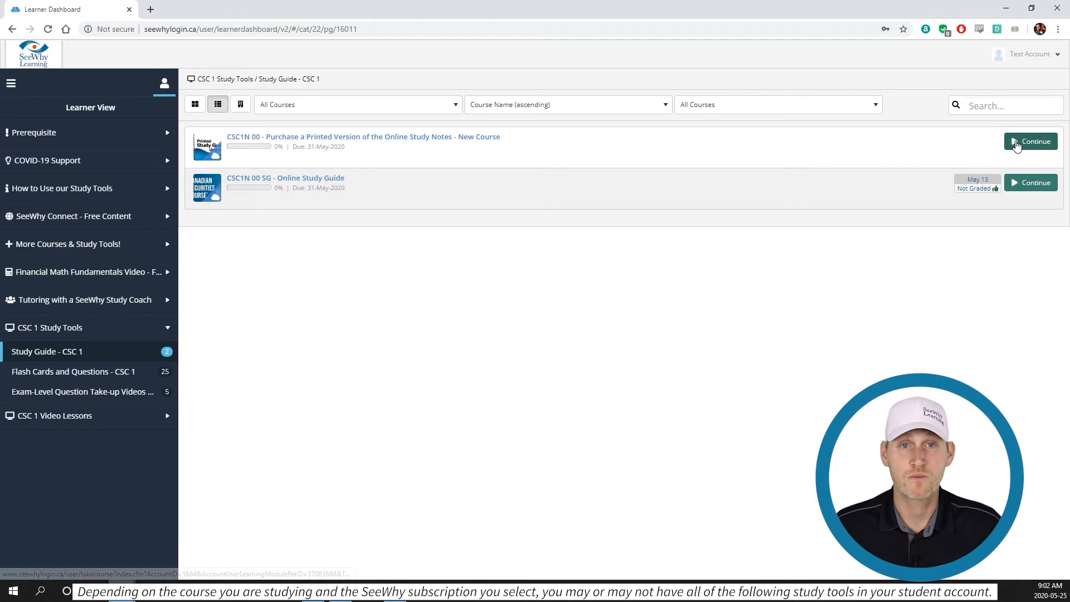
left_click(1030, 141)
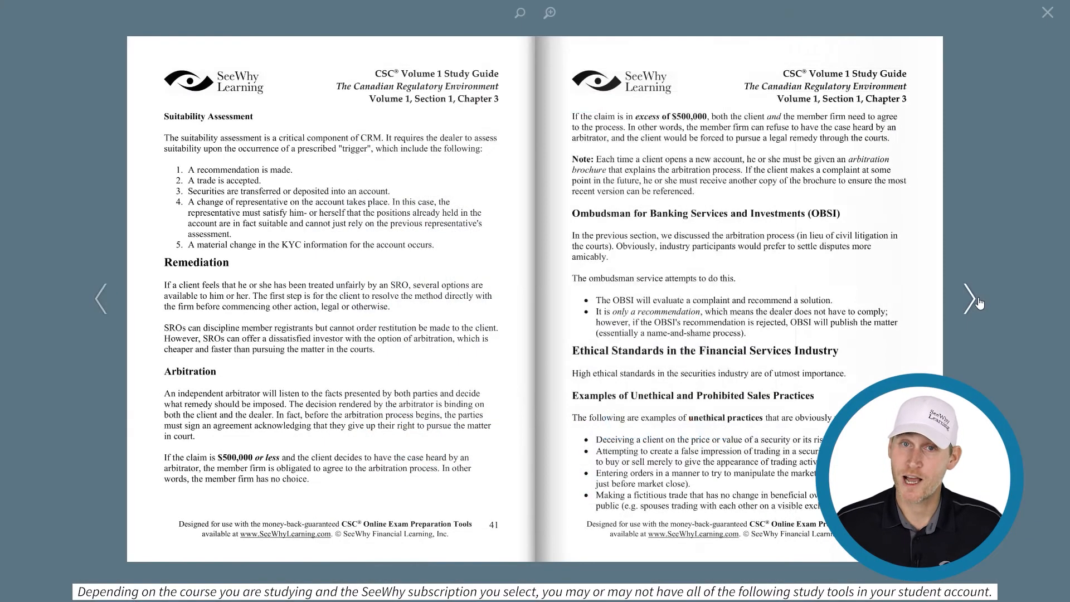
left_click(968, 298)
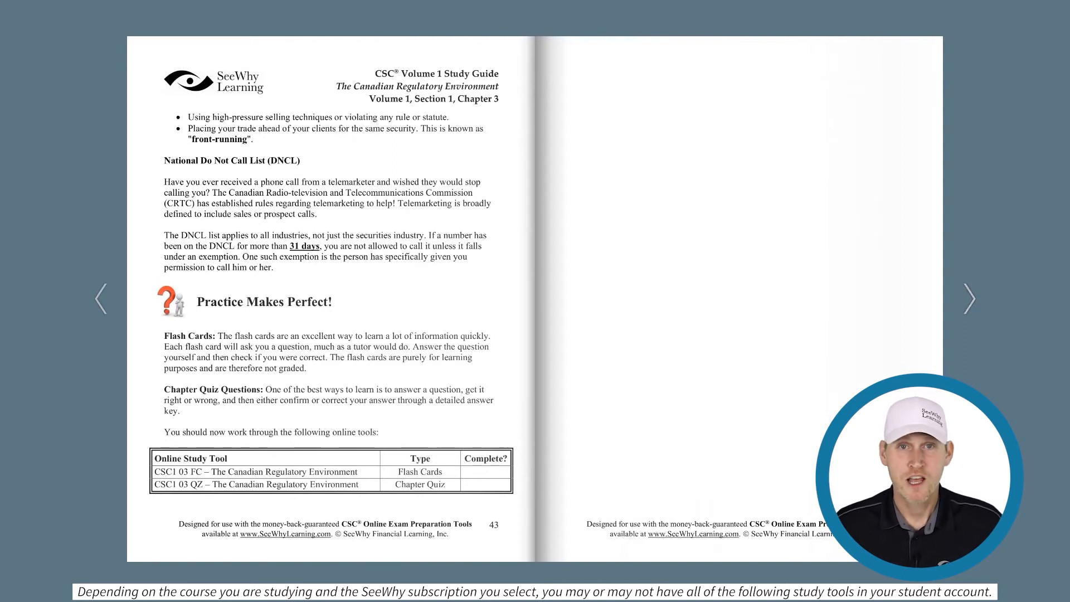
left_click(257, 471)
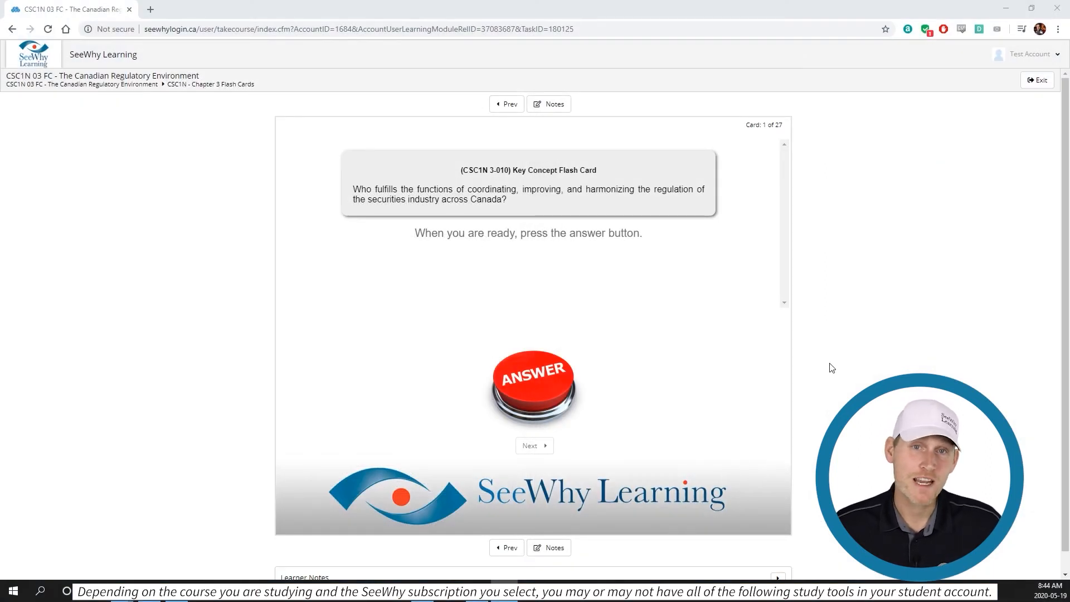
Reveal card 1's answer (Canadian Securities Administrators), advance to card 2 and show its answer
left_click(534, 387)
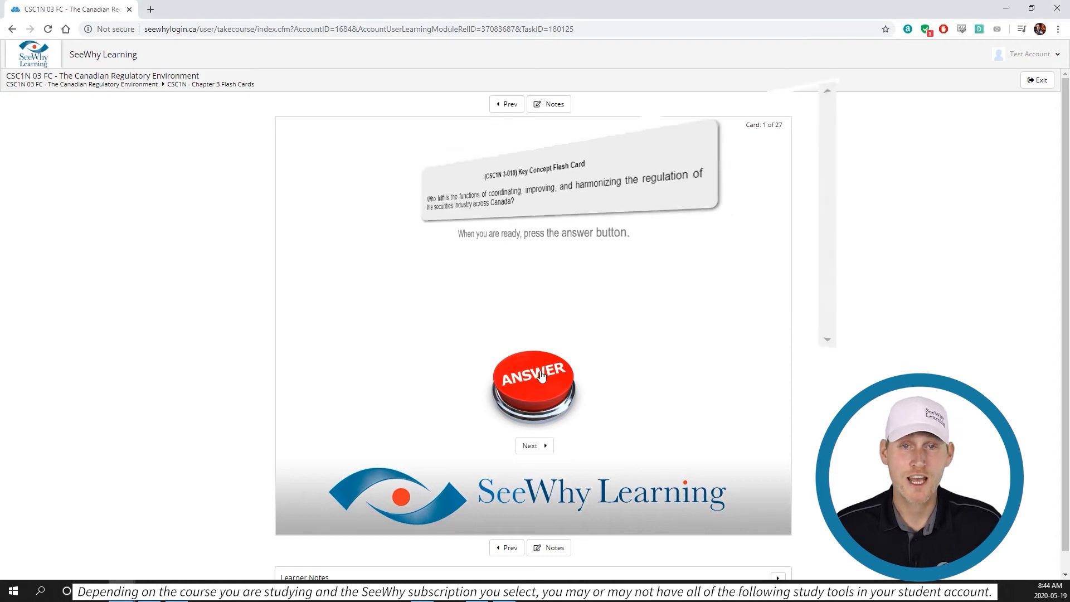
left_click(534, 382)
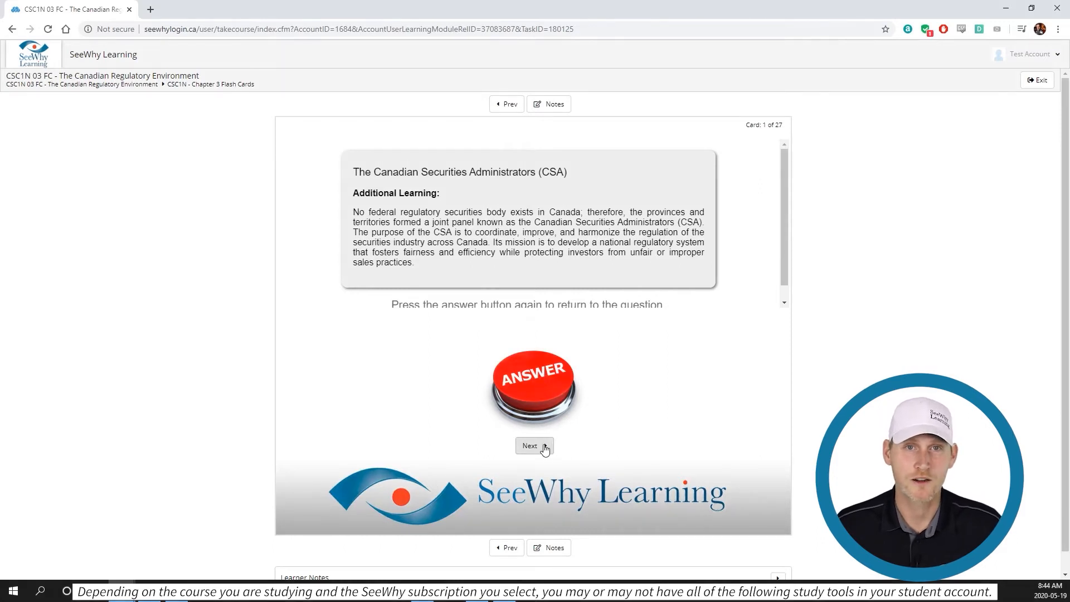
left_click(534, 446)
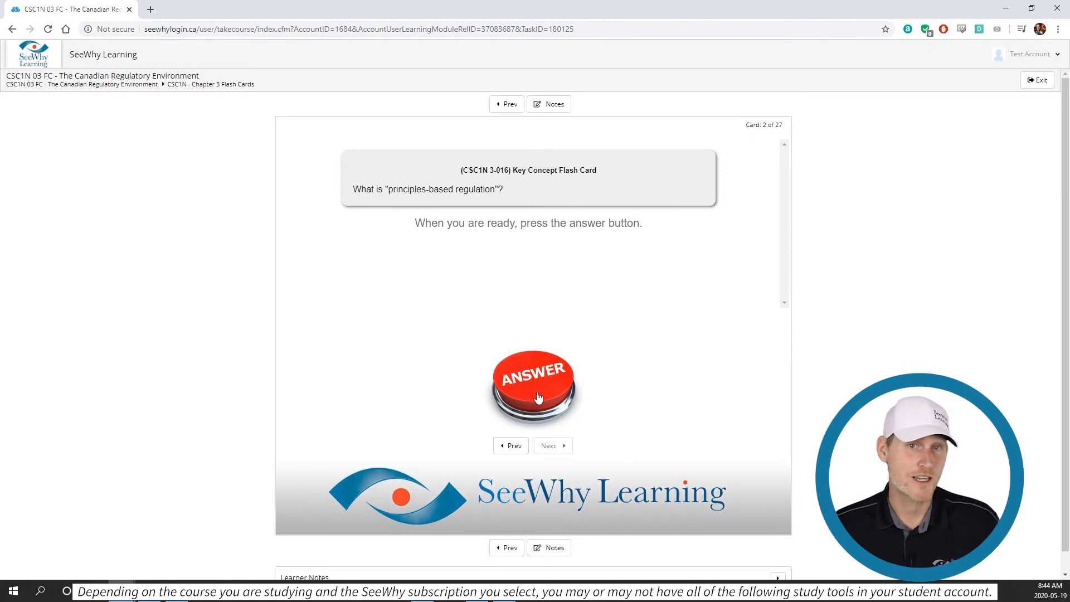
left_click(533, 382)
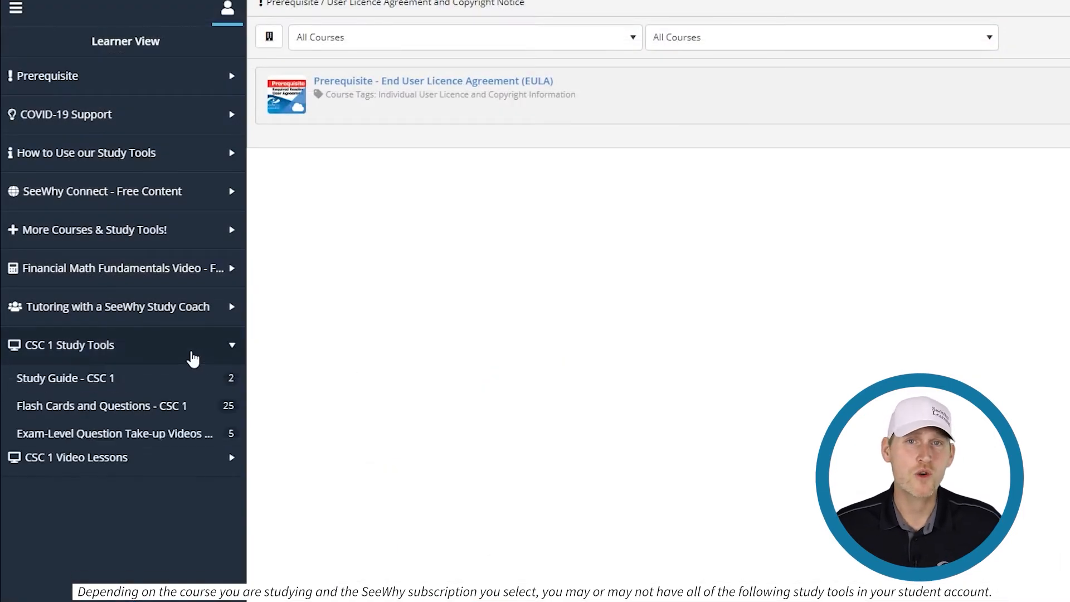
Start the CSC1N 06 FC Fixed-Income Securities flash cards from the Flash Cards and Questions list
left_click(102, 406)
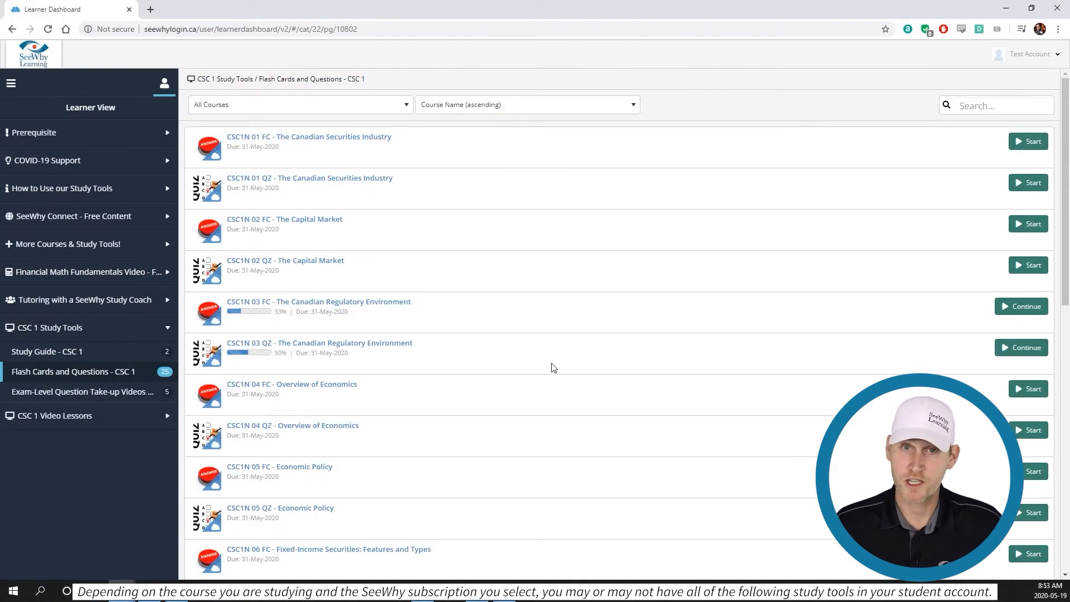
scroll("down", 3)
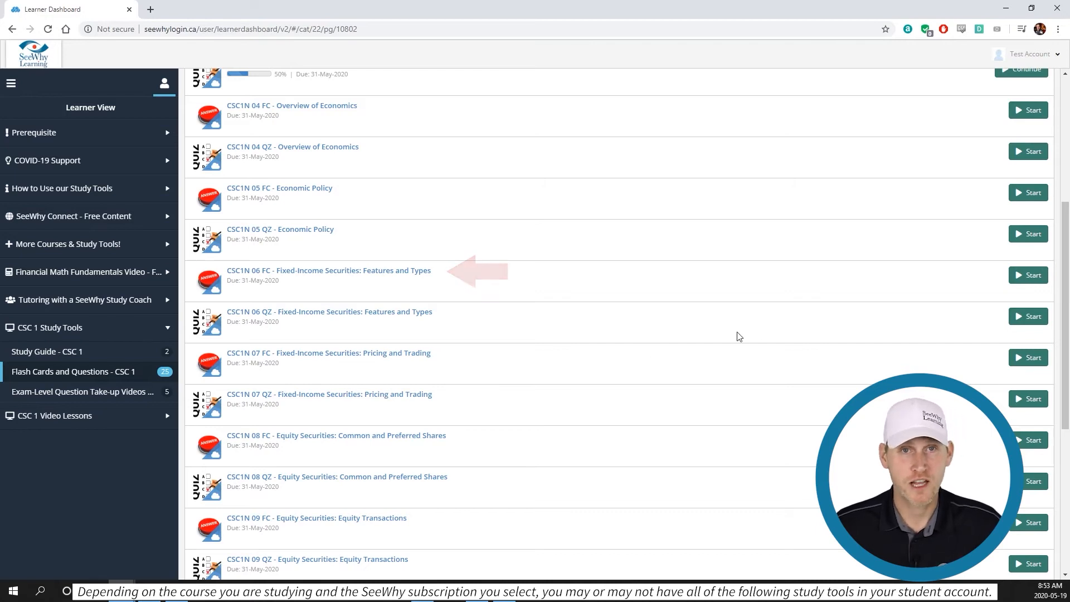
left_click(1028, 275)
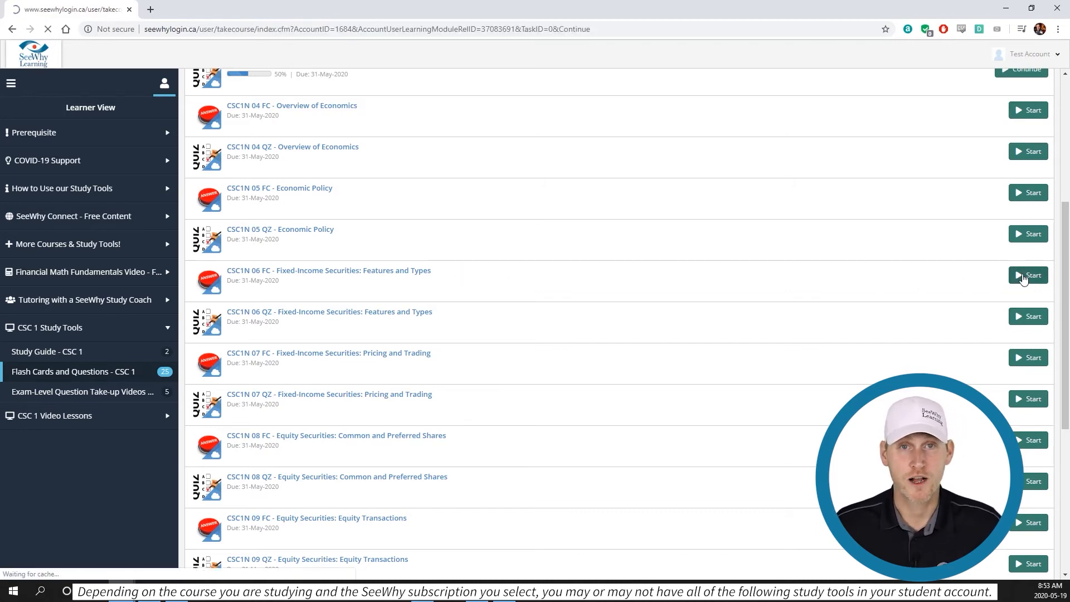
left_click(1028, 275)
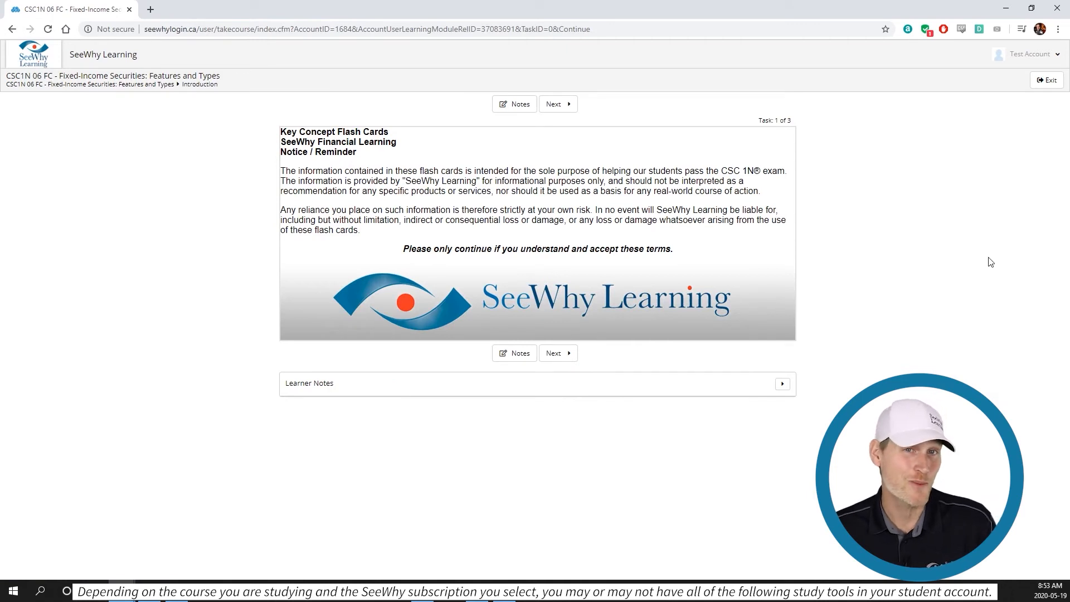
Pass the notice, reveal the card answers, finish the 23-card set and leave the completion page
left_click(557, 103)
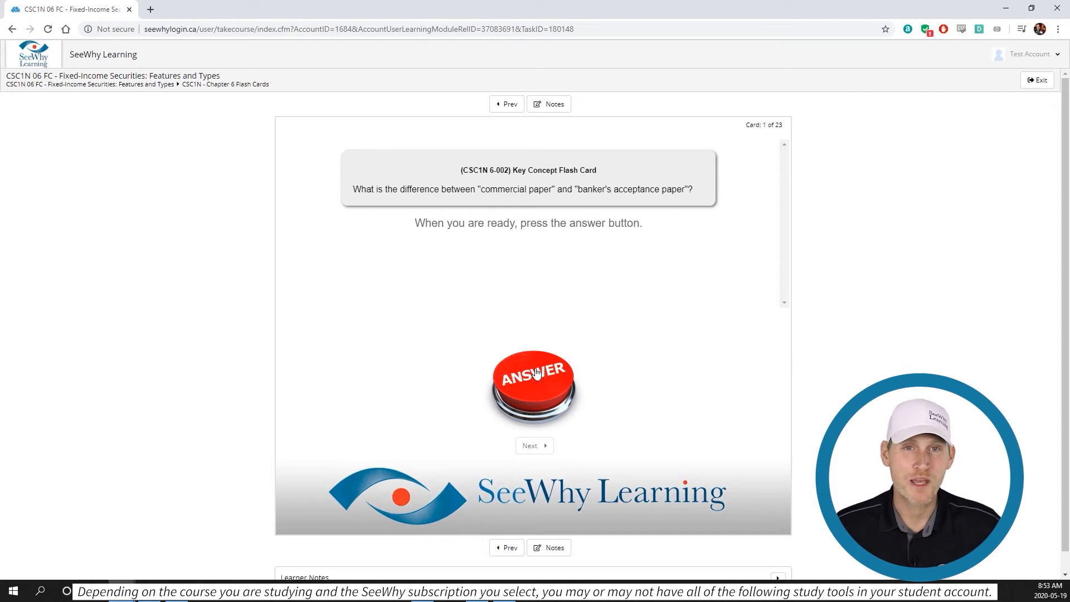
left_click(534, 377)
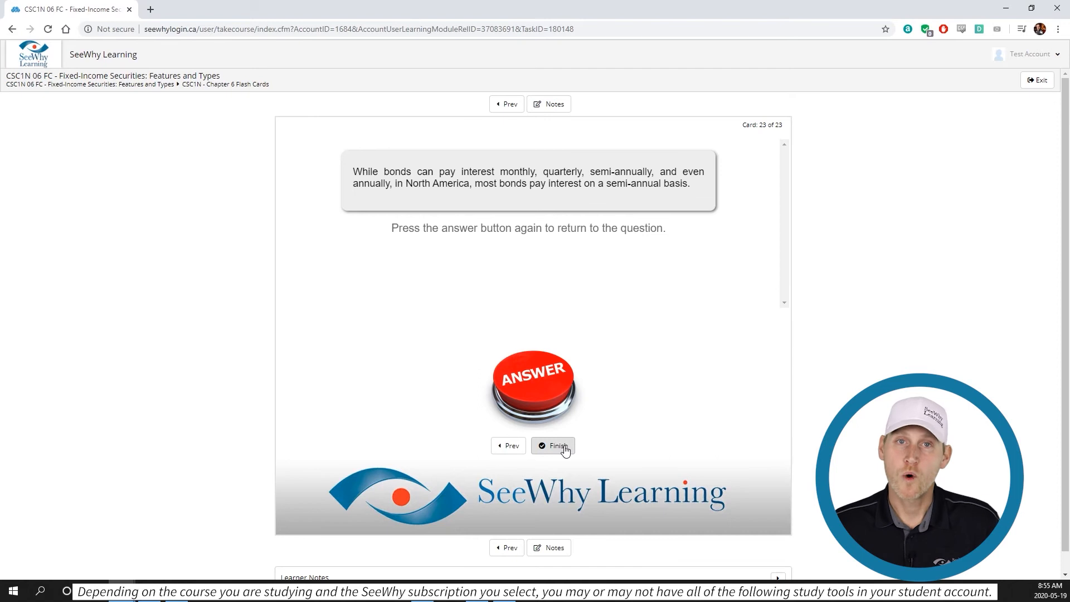
left_click(555, 446)
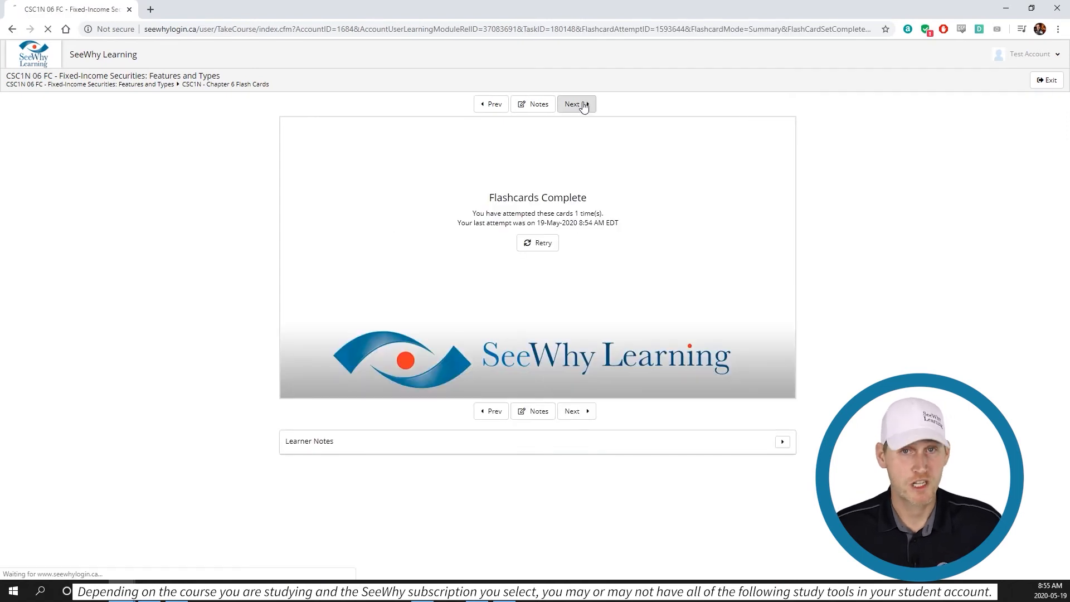
left_click(576, 104)
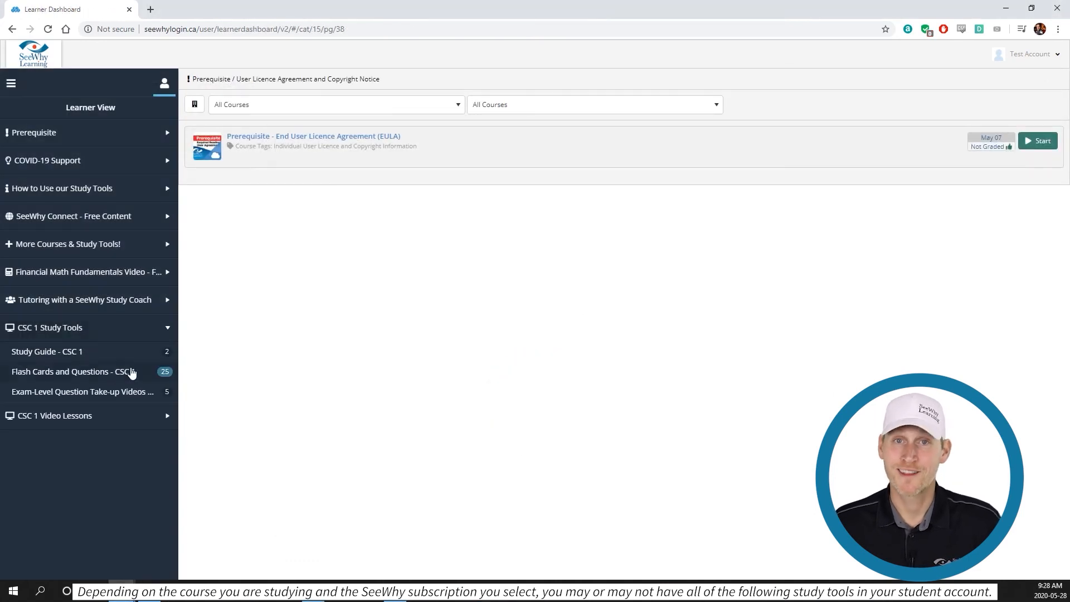
Continue the CSC1N 03 QZ quiz from the Flash Cards and Questions list, landing on question 5 of 34
left_click(72, 371)
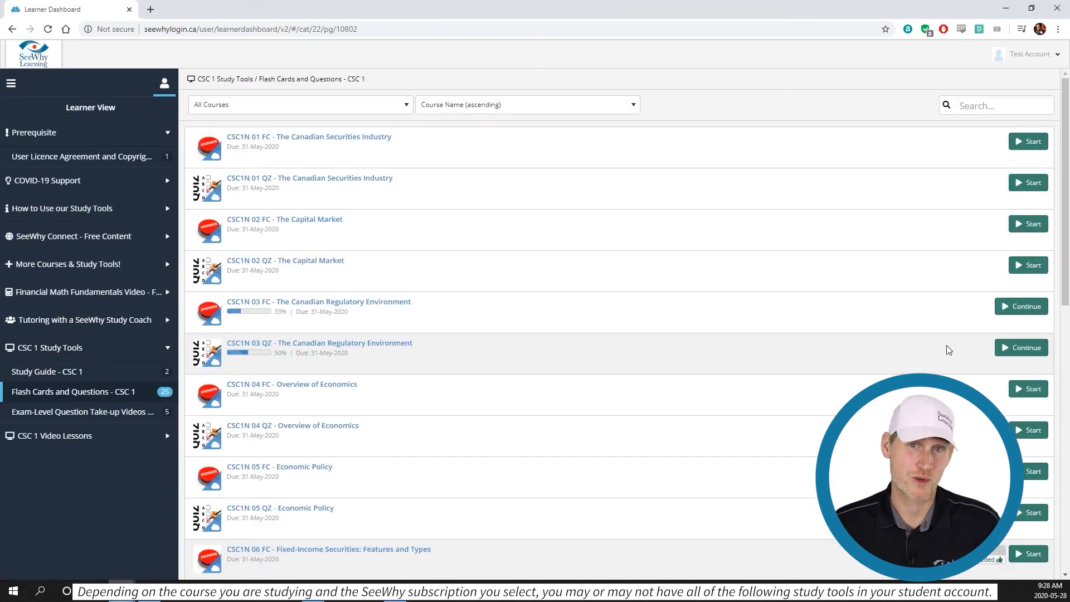
left_click(1021, 348)
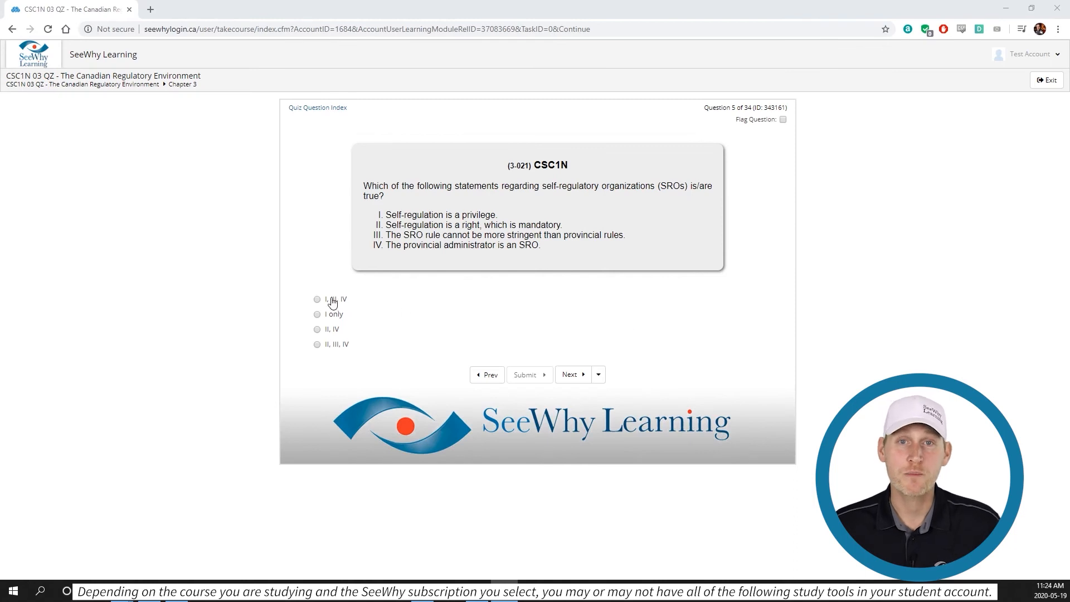
Choose the first answer for question 5, working through all 34 questions to the submit confirmation
left_click(524, 374)
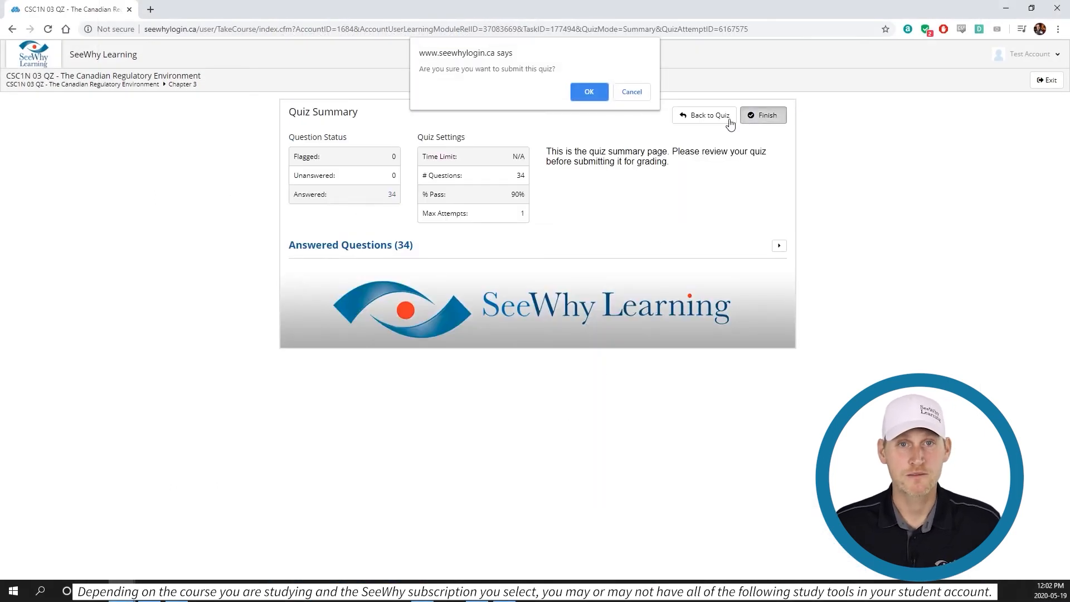
Confirm the quiz submission for a 68.25% grade and move past the Quiz Completion page
left_click(588, 92)
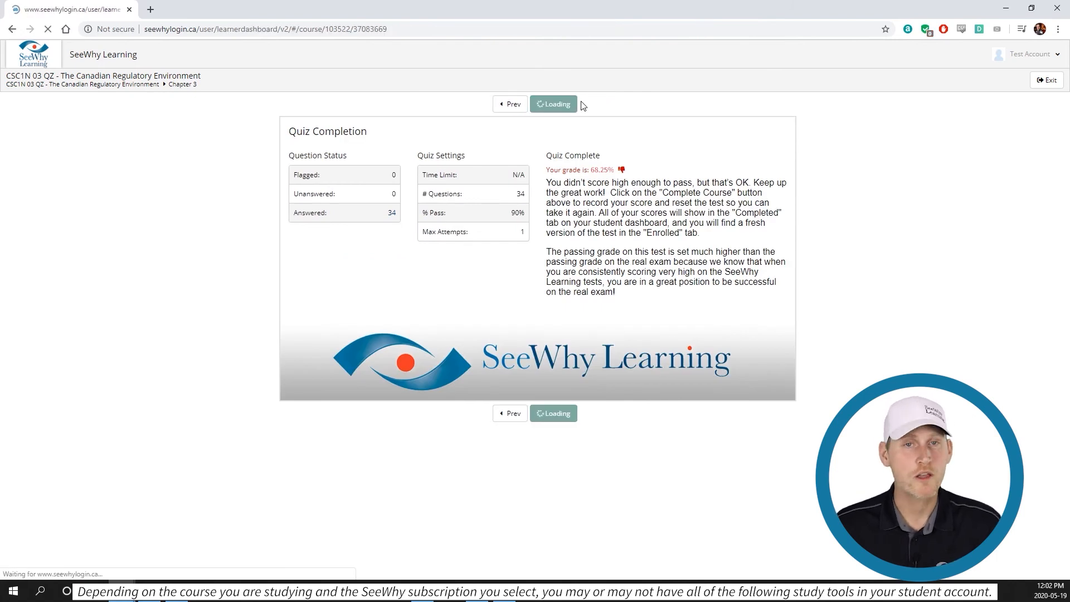
left_click(552, 104)
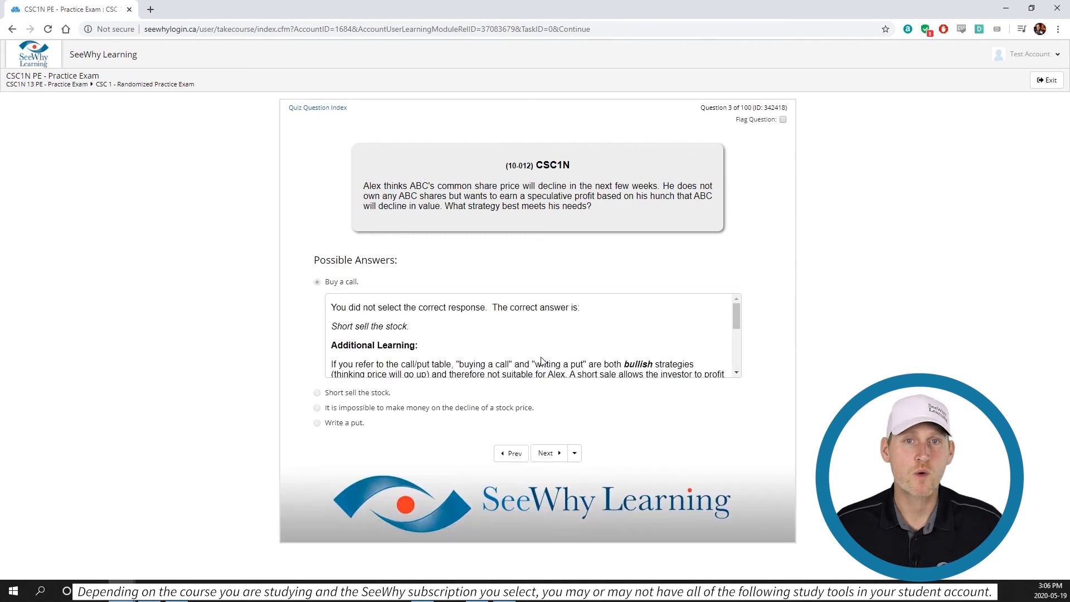
Answer question 4 with A zero-coupon bond and submit it as correct
scroll("down", 3)
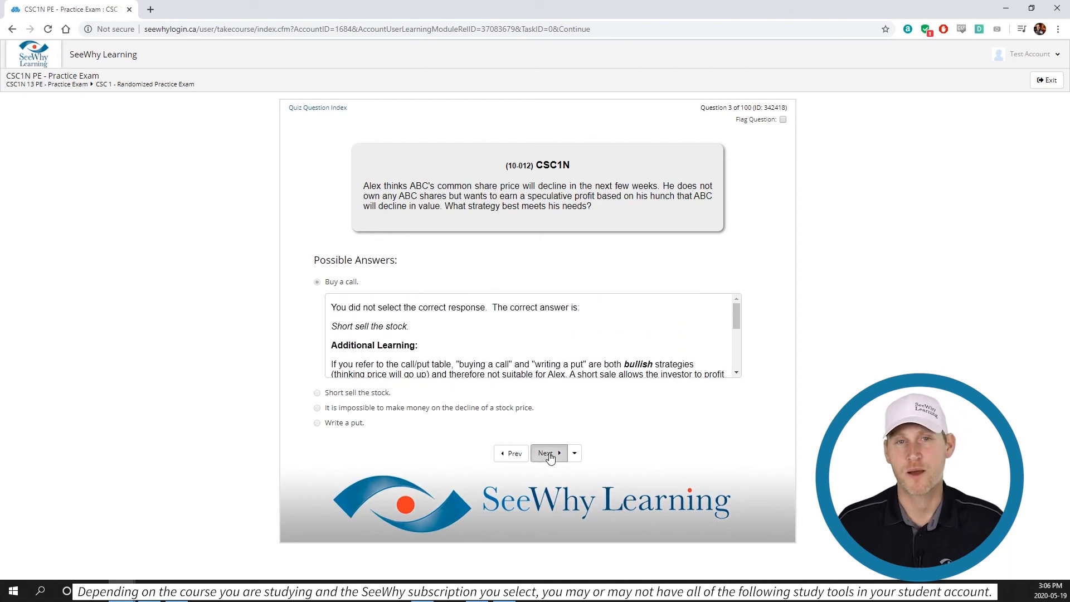
left_click(546, 452)
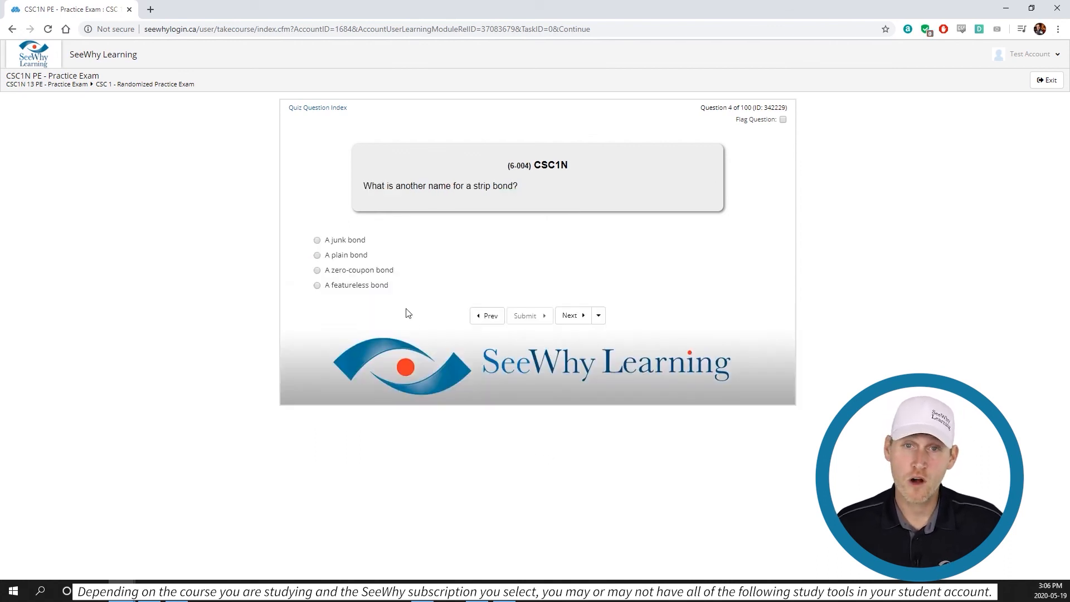
left_click(316, 270)
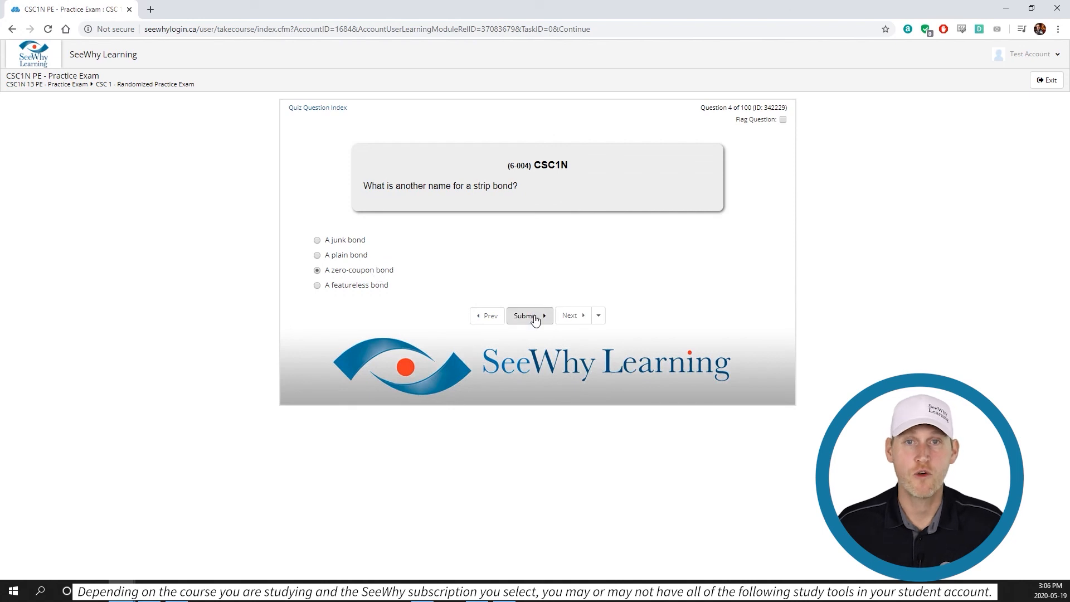
left_click(525, 316)
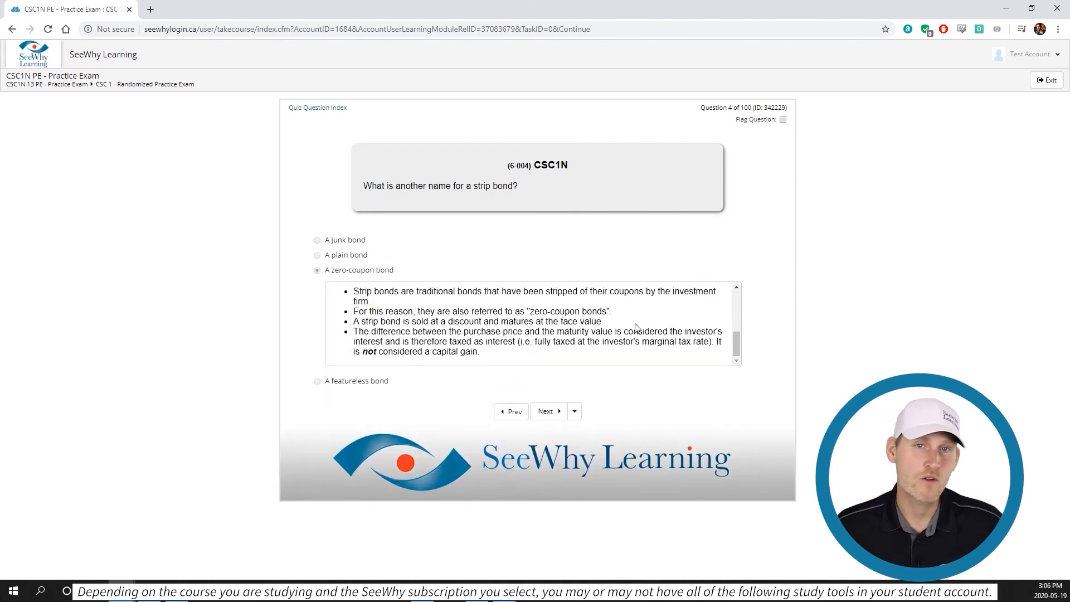
Answer question 5, move to question 6 and select Straight-line method
left_click(547, 411)
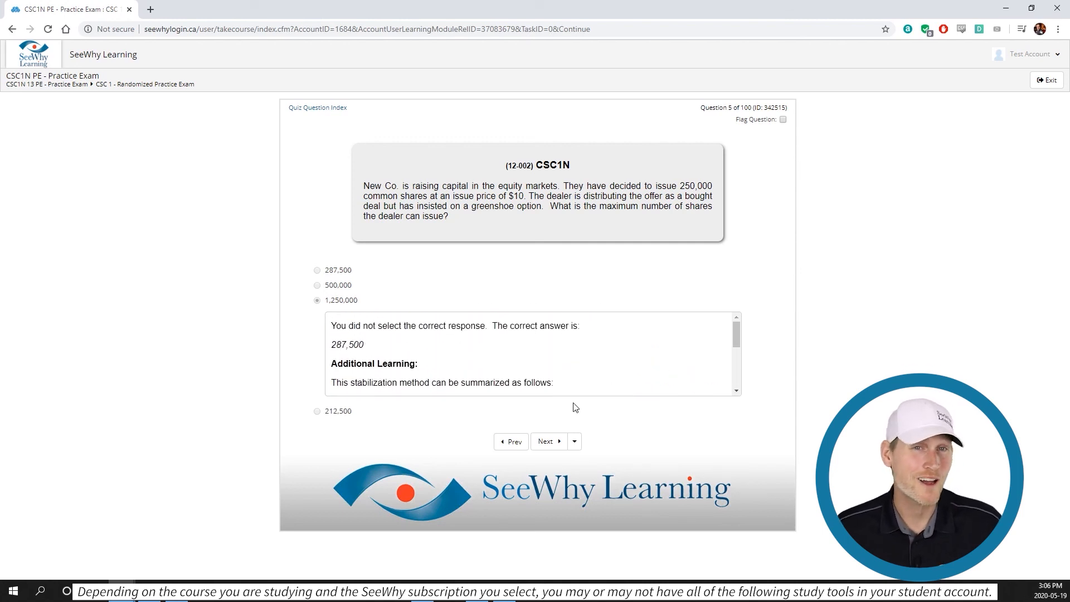
left_click(545, 442)
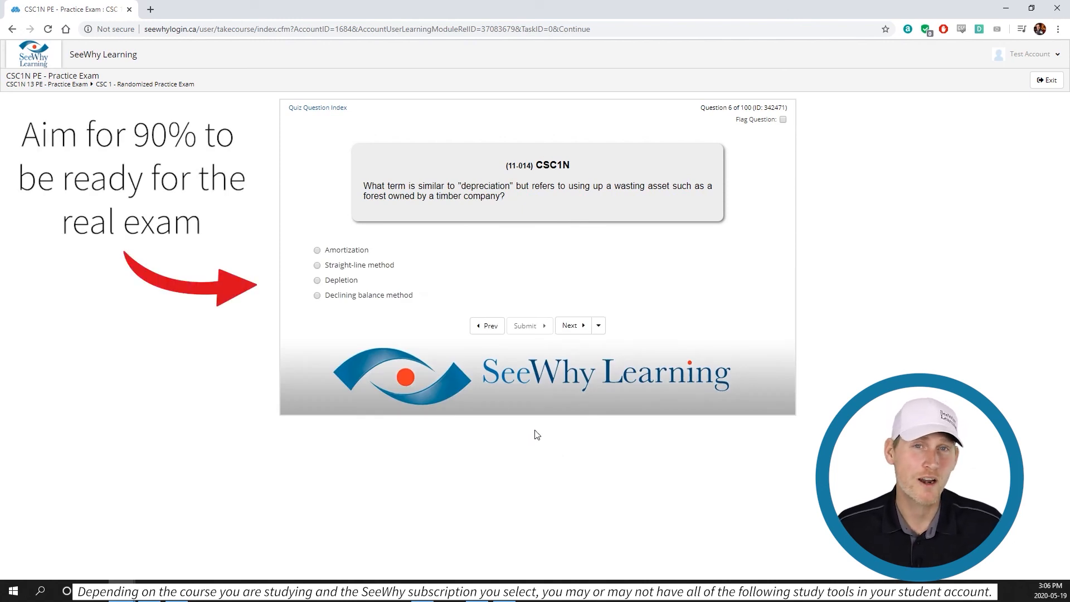
left_click(317, 265)
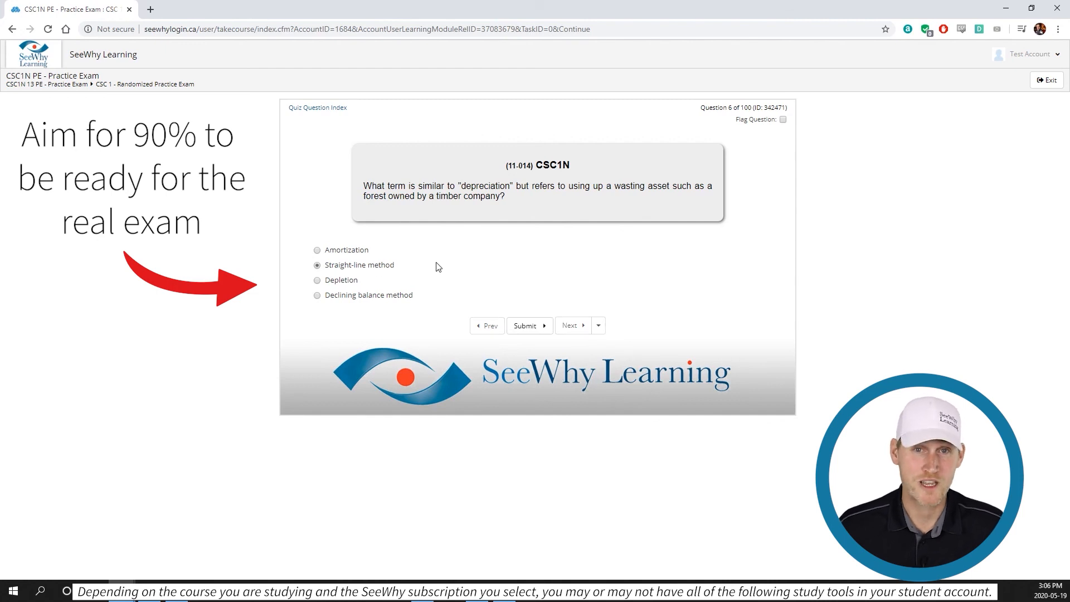